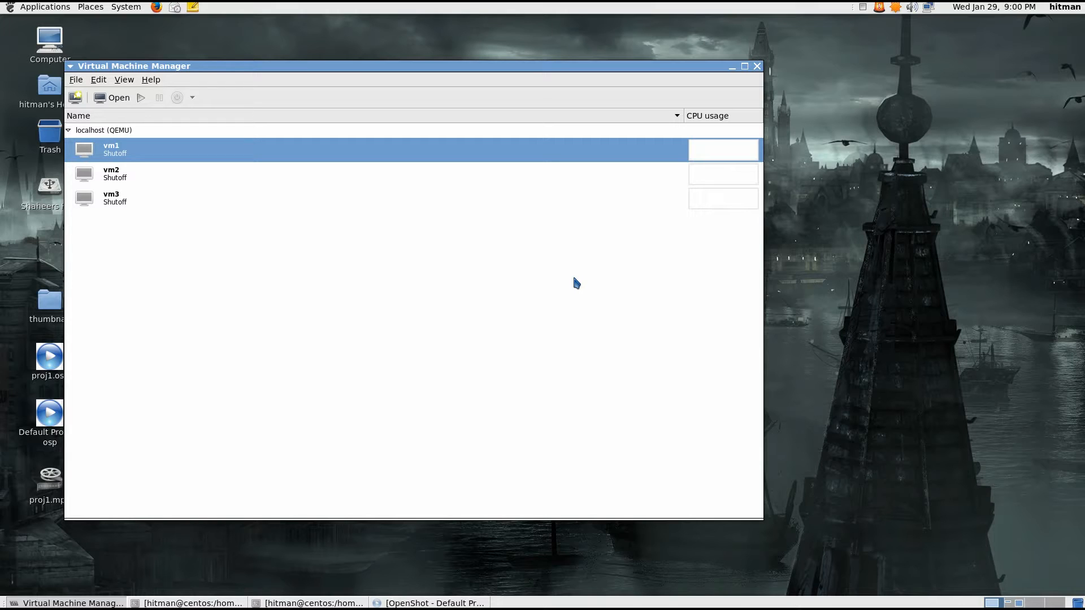
{"action": "mouse_move", "coordinate": [11, 222]}
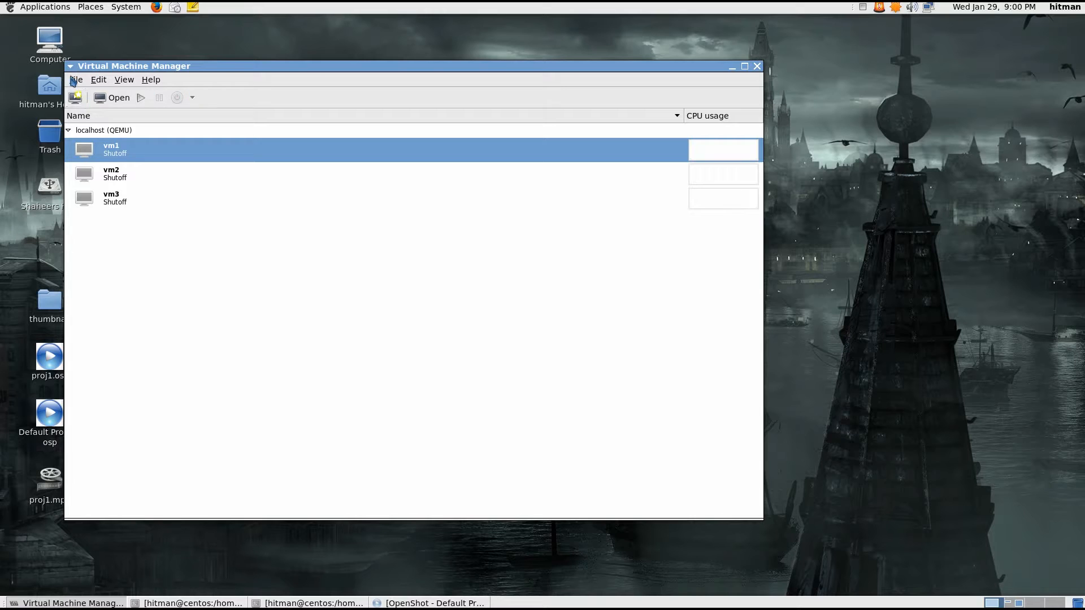
Browse the View and Edit menus and open the localhost Connection Details.
{"action": "left_click", "coordinate": [124, 79]}
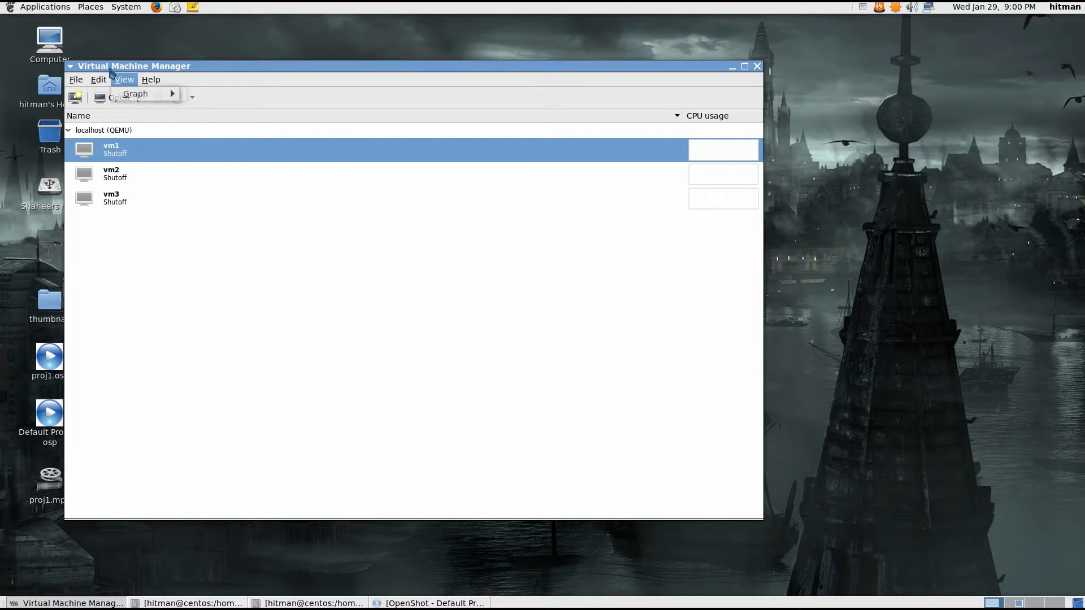
{"action": "left_click", "coordinate": [99, 80]}
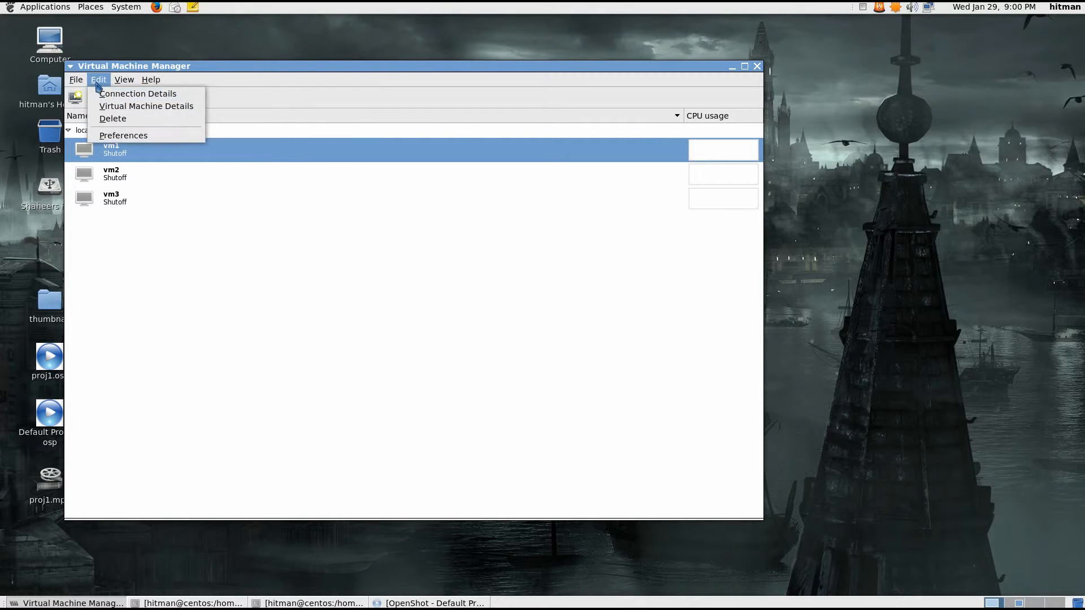
{"action": "left_click", "coordinate": [138, 93]}
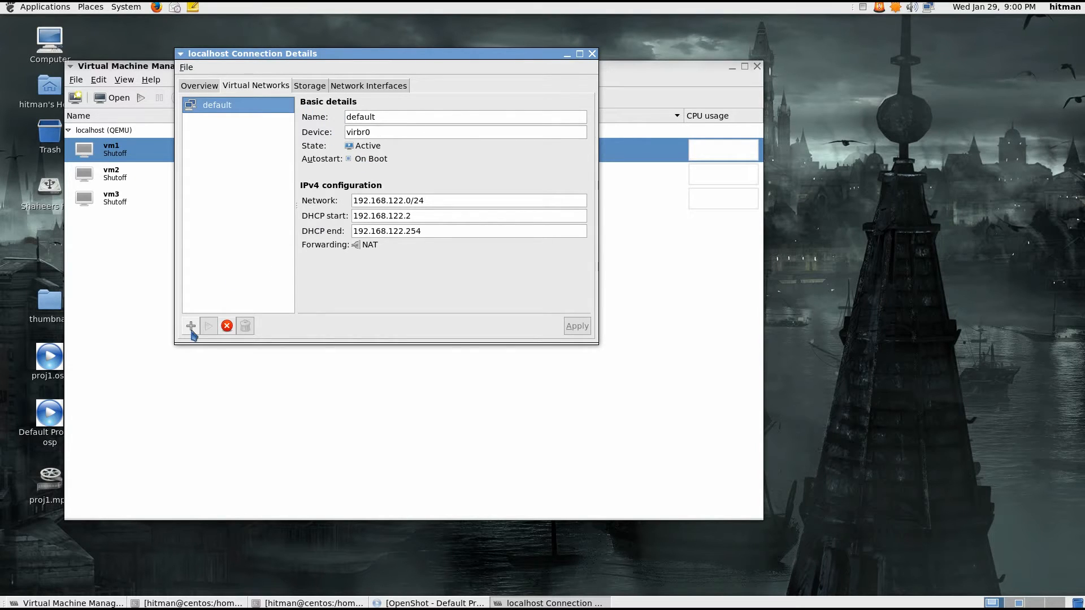
Launch the new virtual network wizard and enter the network name 'isolated'.
{"action": "left_click", "coordinate": [190, 326]}
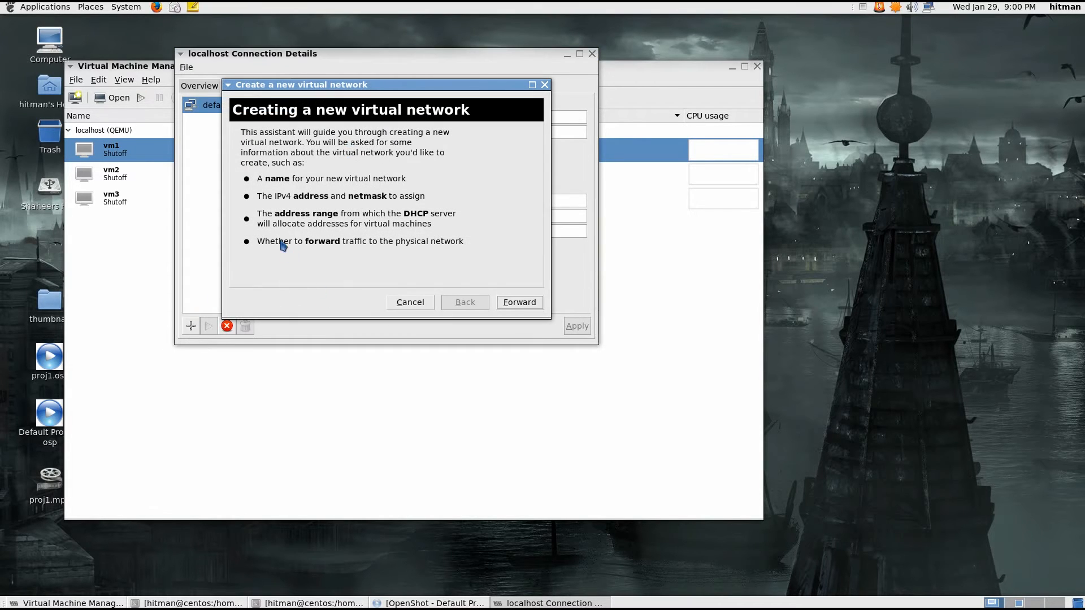
{"action": "left_click", "coordinate": [518, 302]}
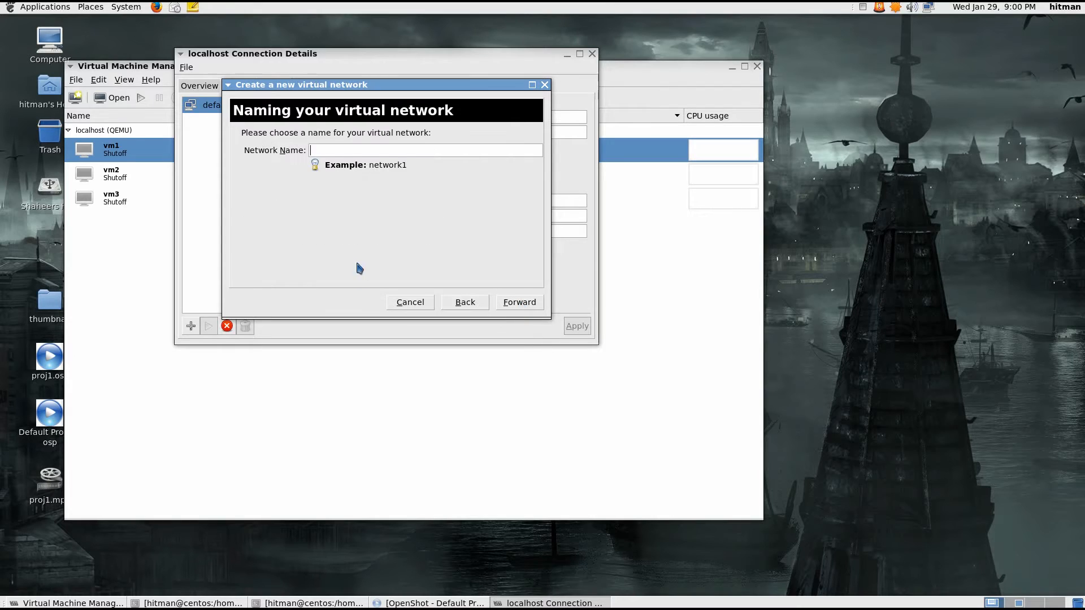
{"action": "left_click", "coordinate": [425, 150]}
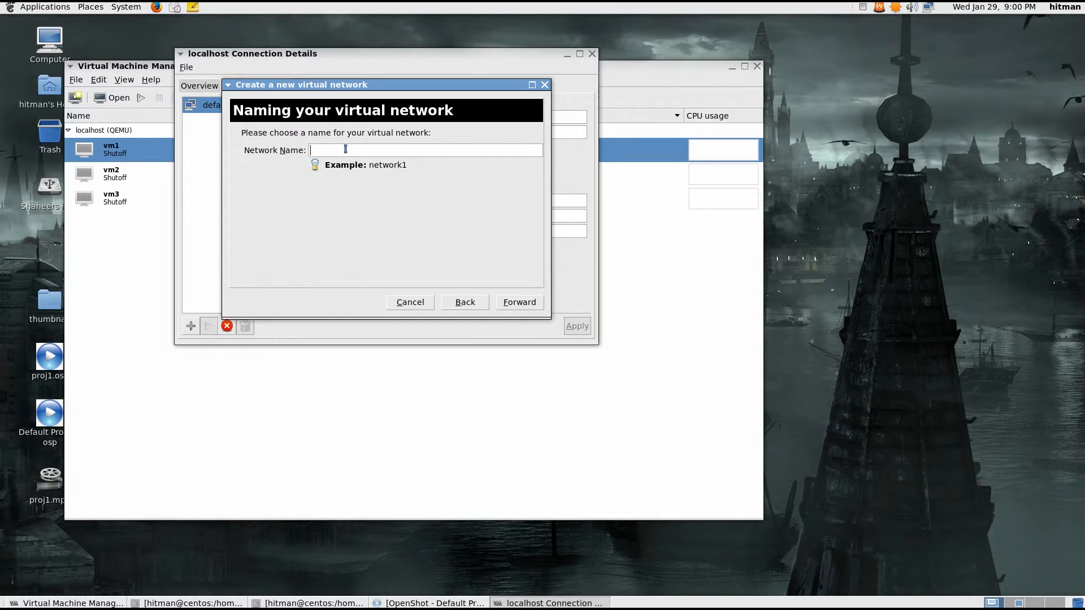
{"action": "type", "text": "isolate"}
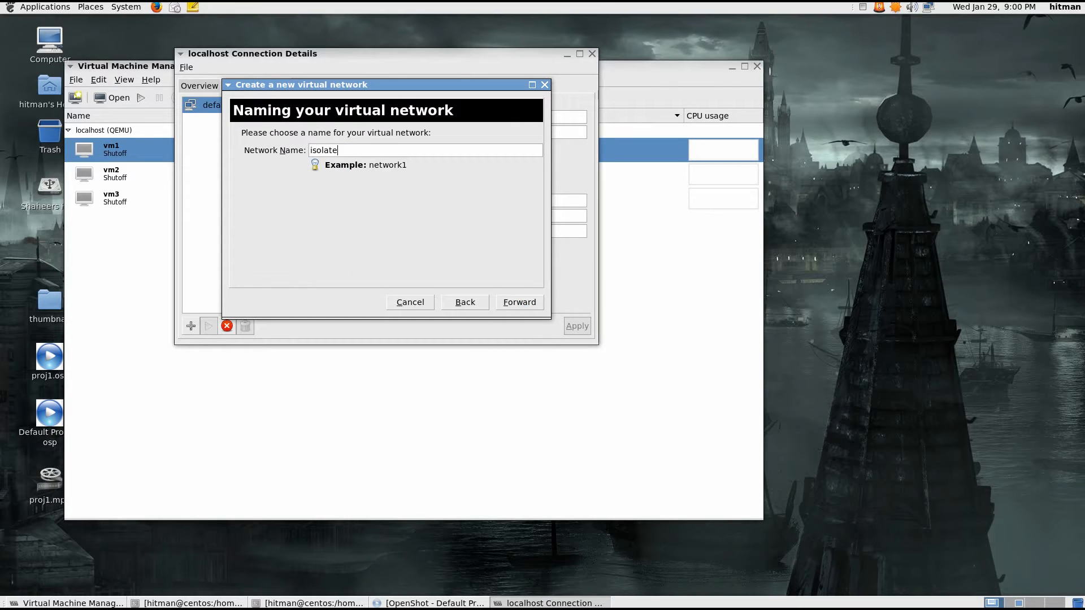
{"action": "type", "text": "d"}
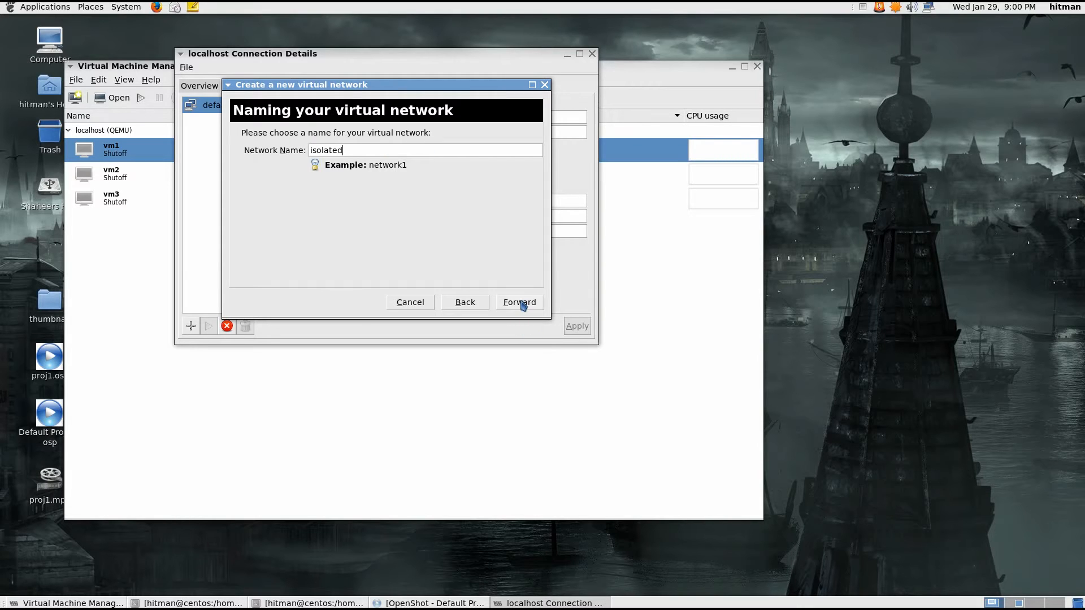
Change the IPv4 network from 192.168.10.0/24 to 192.168.12.0/24.
{"action": "left_click", "coordinate": [518, 302]}
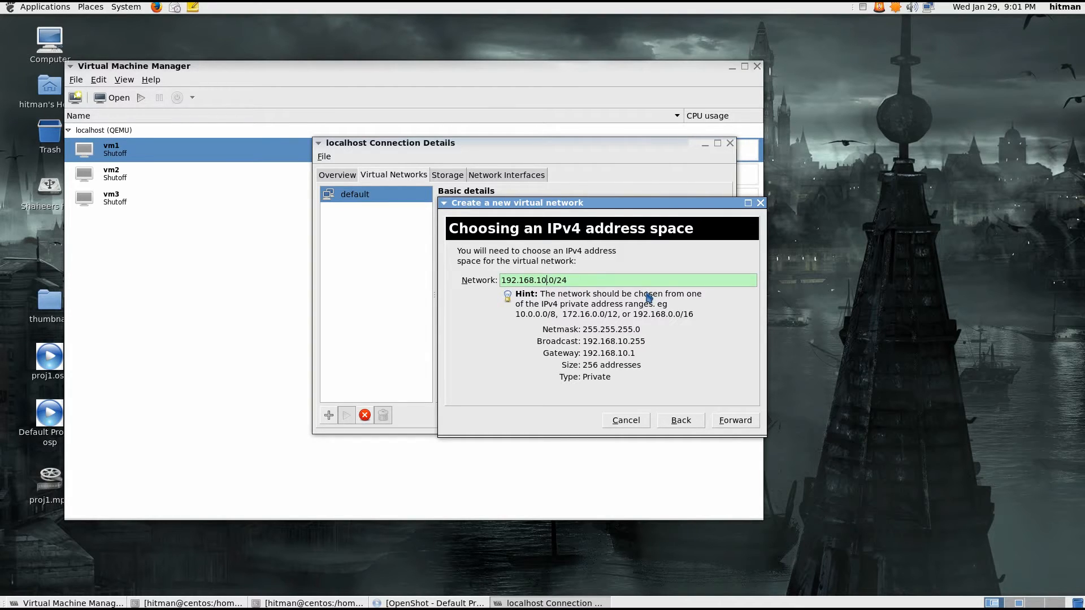
{"action": "key", "text": "BackSpace"}
{"action": "type", "text": "2"}
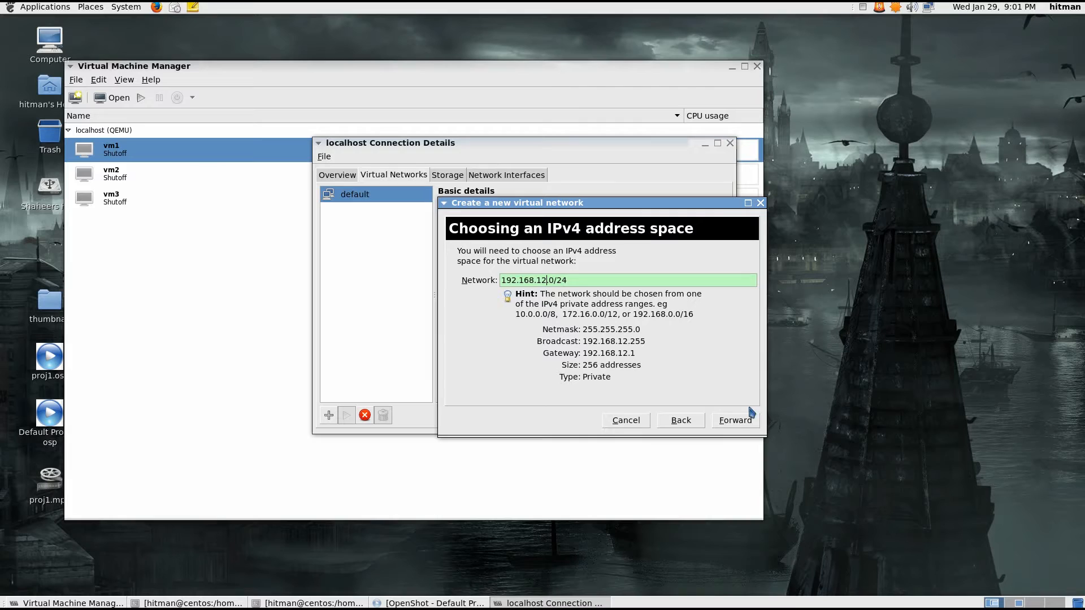
{"action": "left_click", "coordinate": [734, 420]}
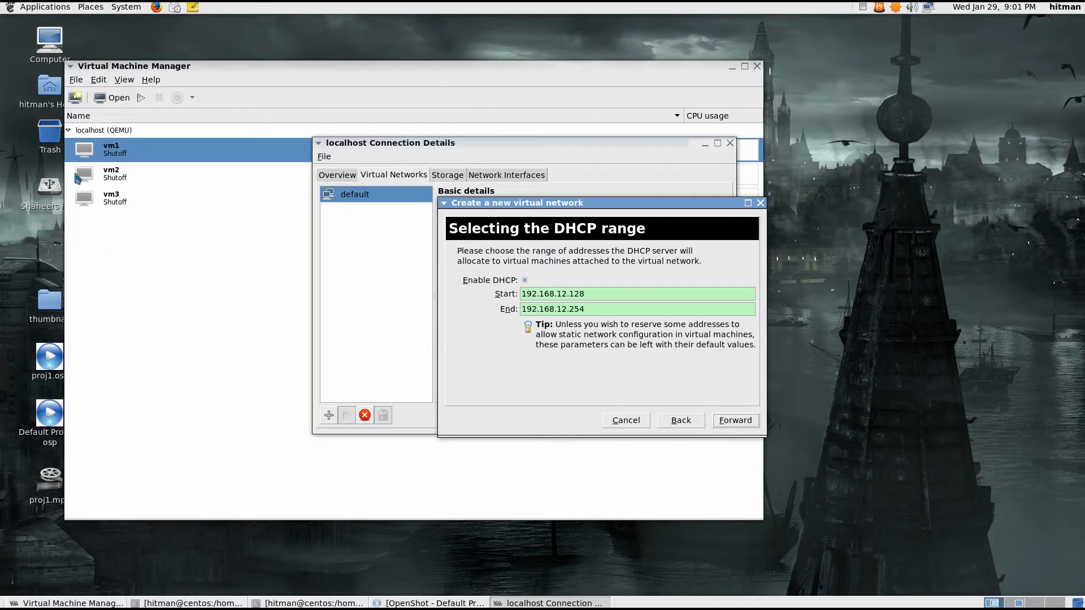
{"action": "mouse_move", "coordinate": [172, 258]}
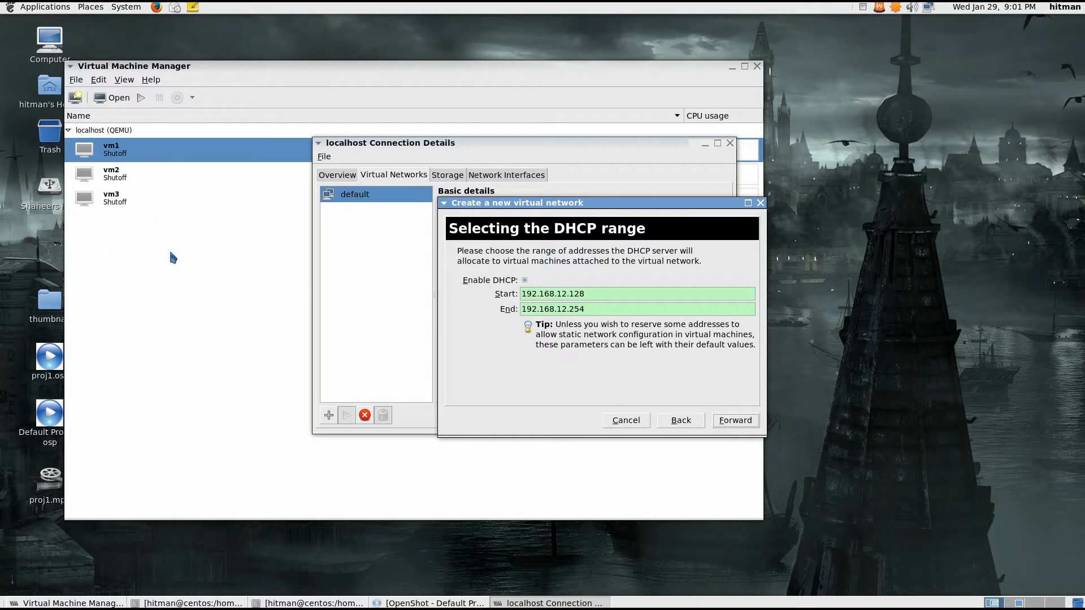
{"action": "mouse_move", "coordinate": [526, 290]}
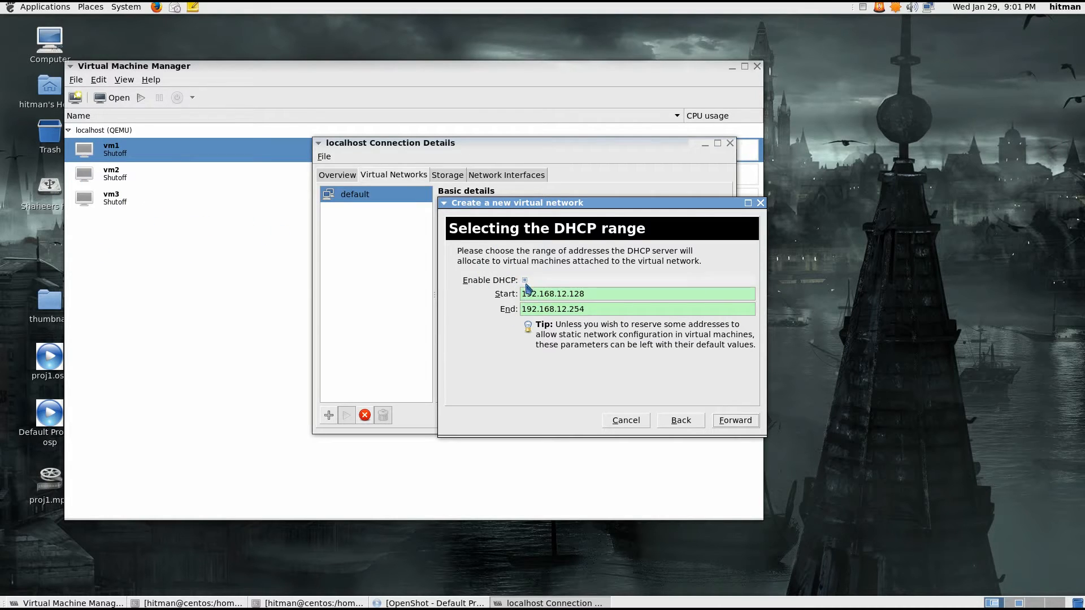
{"action": "mouse_move", "coordinate": [127, 216]}
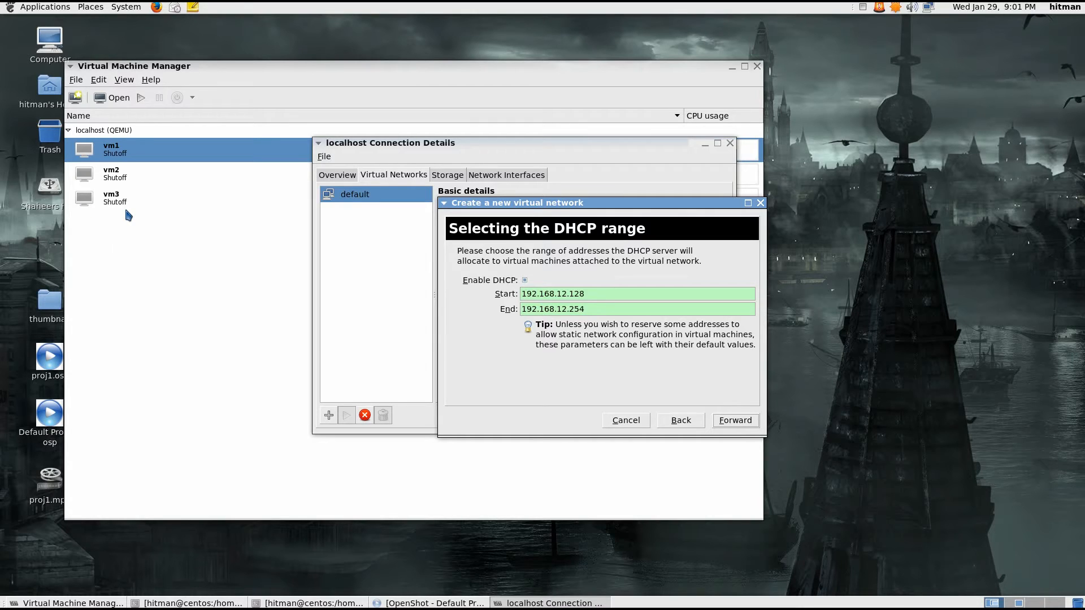
{"action": "mouse_move", "coordinate": [150, 244]}
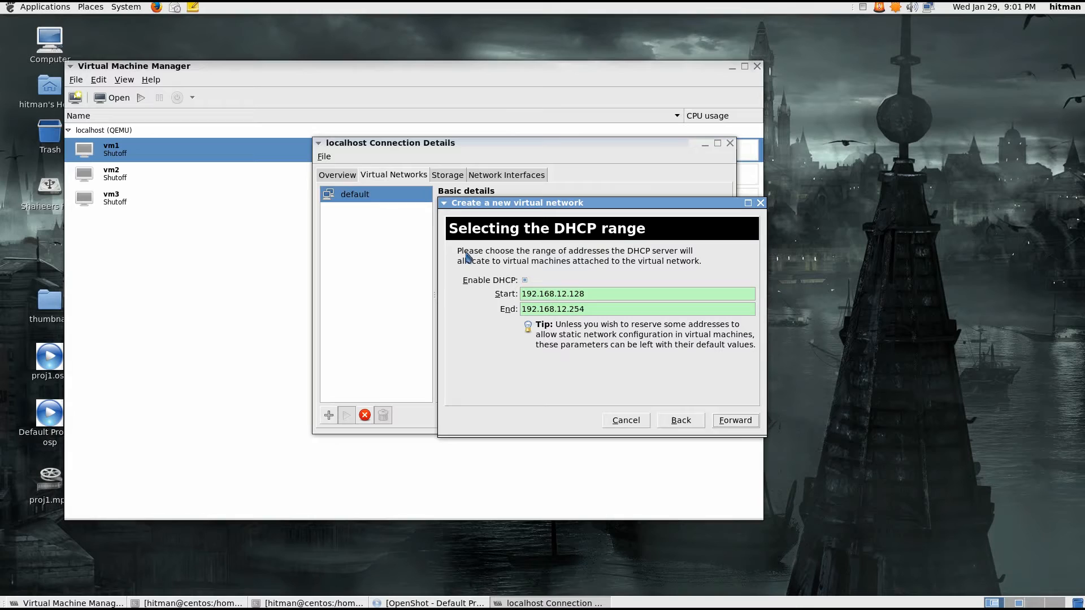
{"action": "mouse_move", "coordinate": [521, 283]}
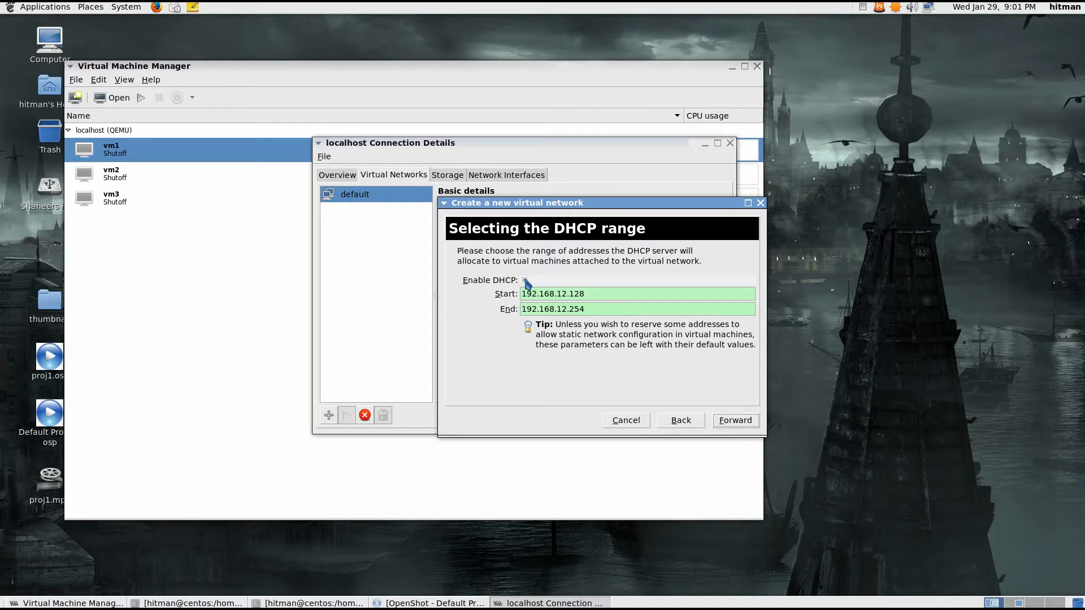
Uncheck Enable DHCP and advance to the physical network step.
{"action": "left_click", "coordinate": [525, 280]}
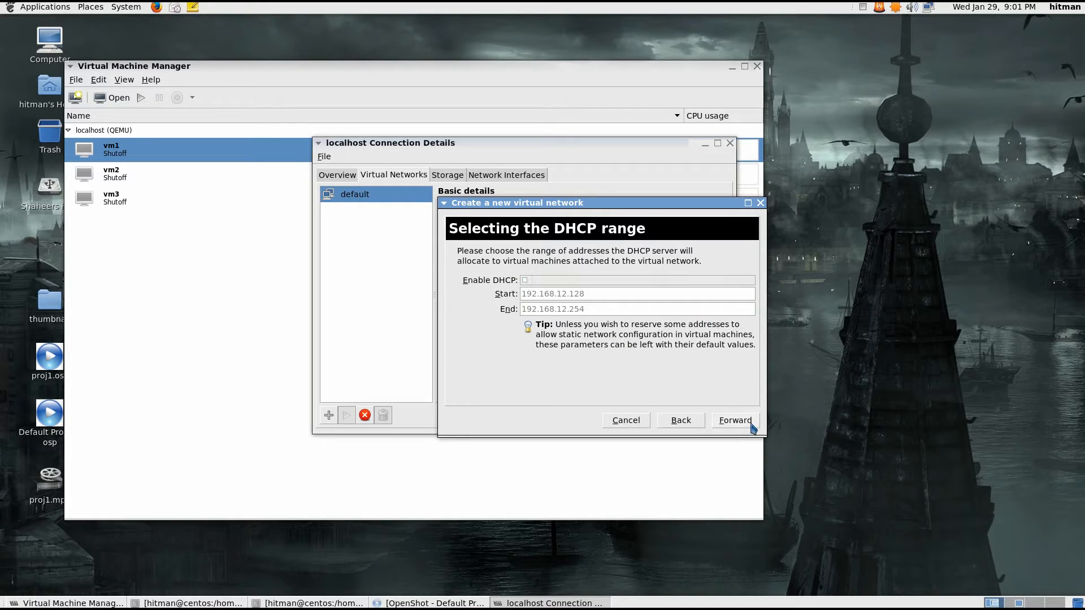
{"action": "left_click", "coordinate": [734, 420]}
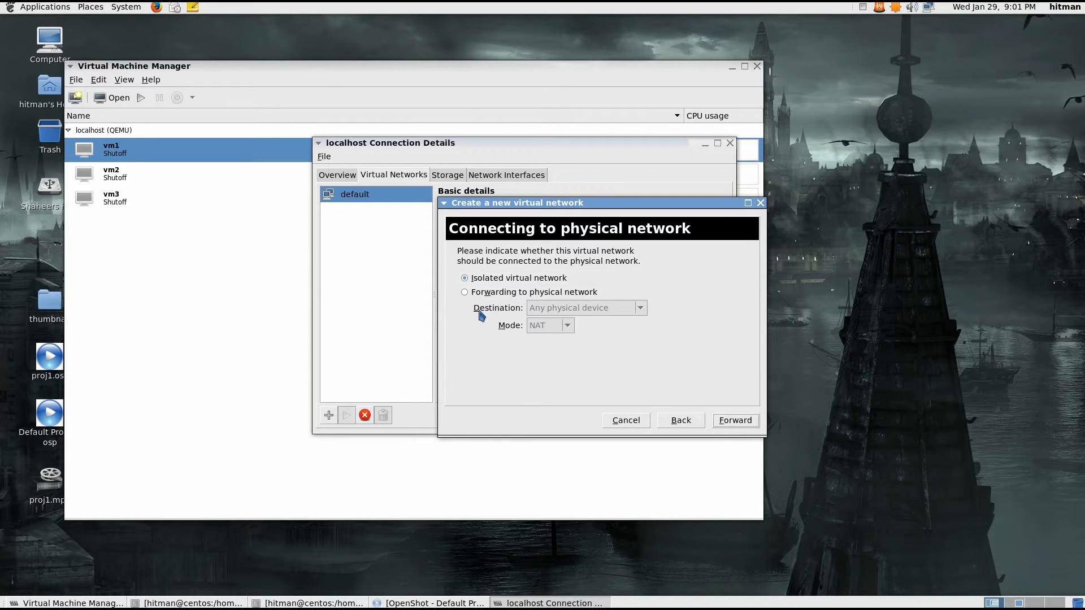
{"action": "mouse_move", "coordinate": [758, 404]}
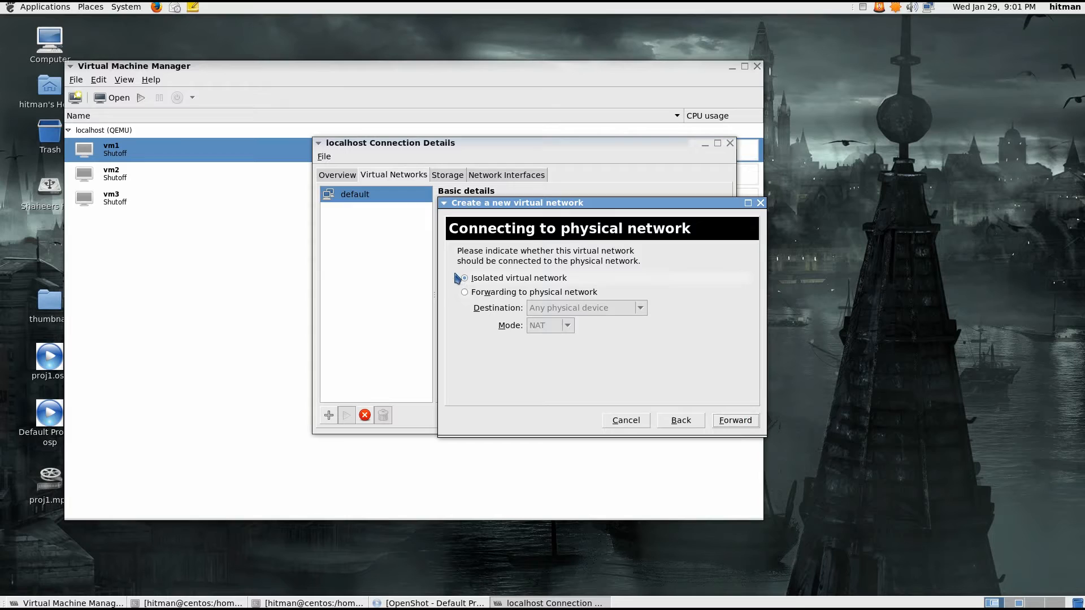
Make it an isolated virtual network, finish the wizard, review 'isolated', and close Connection Details.
{"action": "left_click", "coordinate": [464, 277]}
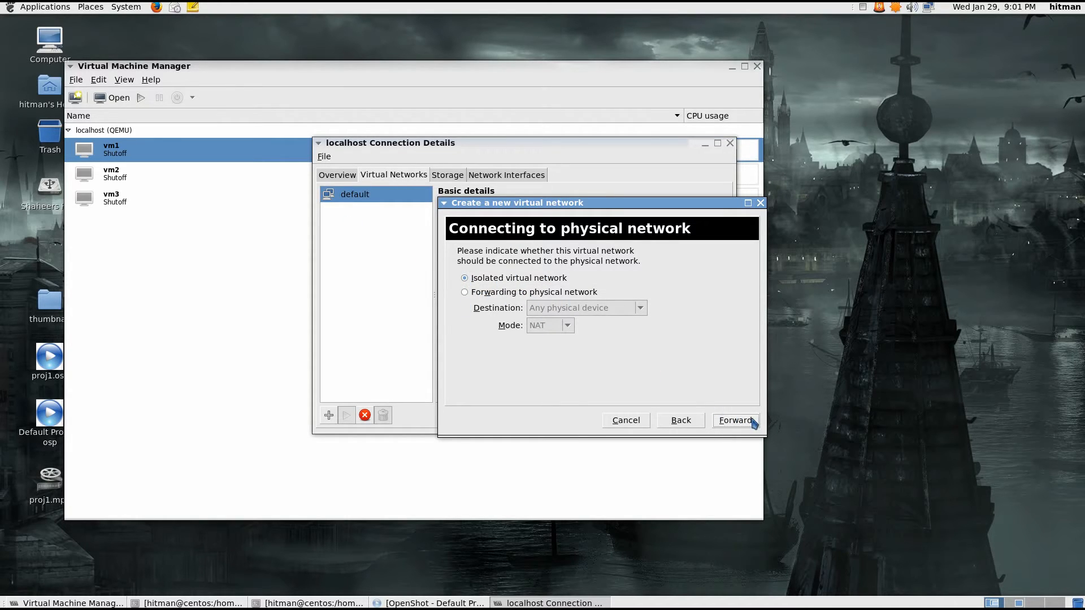
{"action": "left_click", "coordinate": [735, 420]}
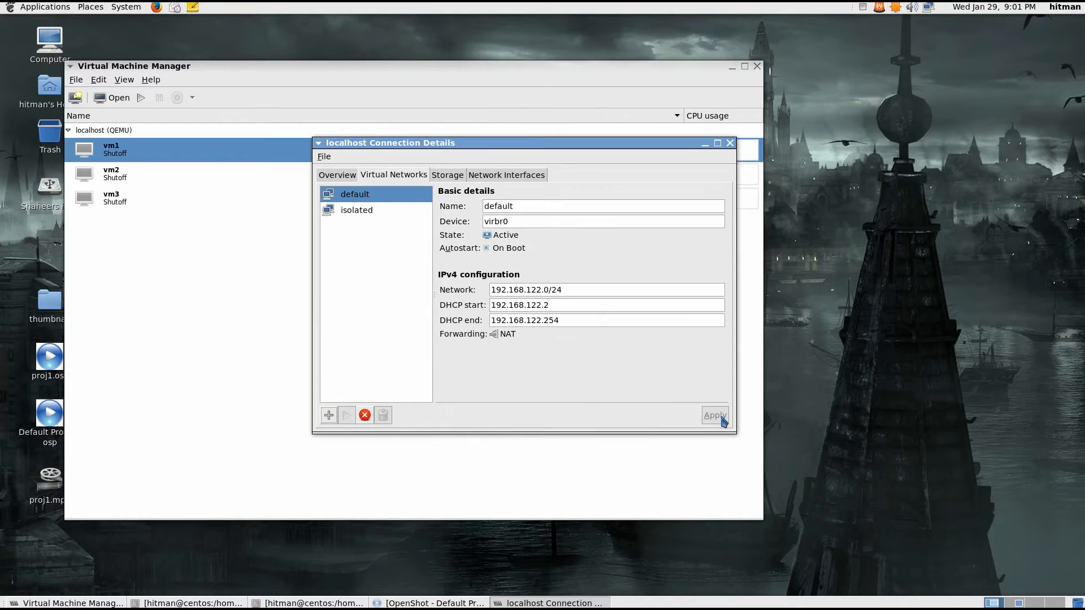
{"action": "left_click", "coordinate": [357, 210]}
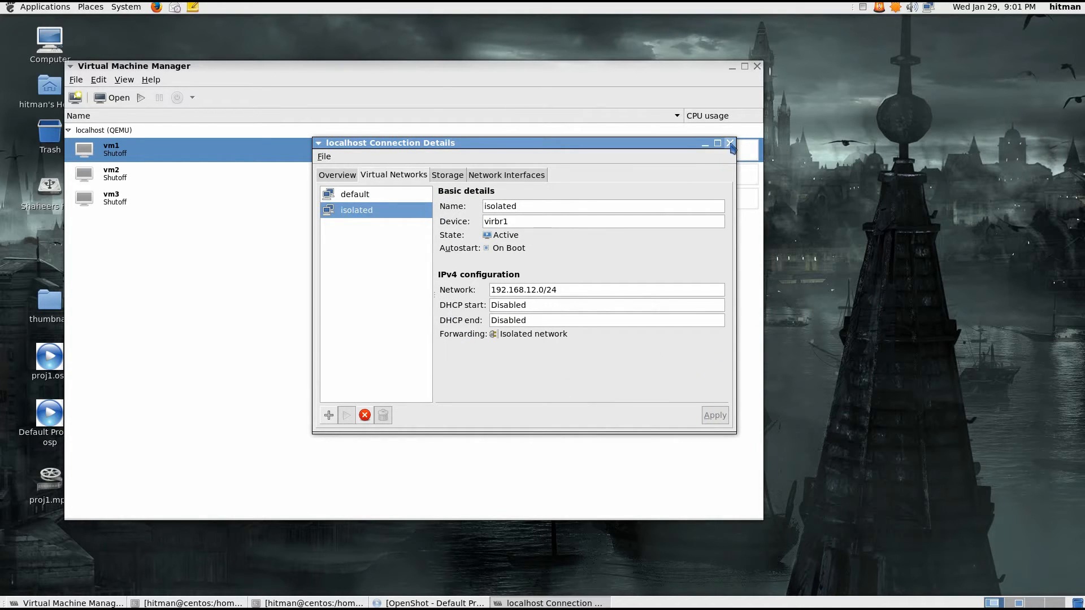
{"action": "left_click", "coordinate": [729, 143]}
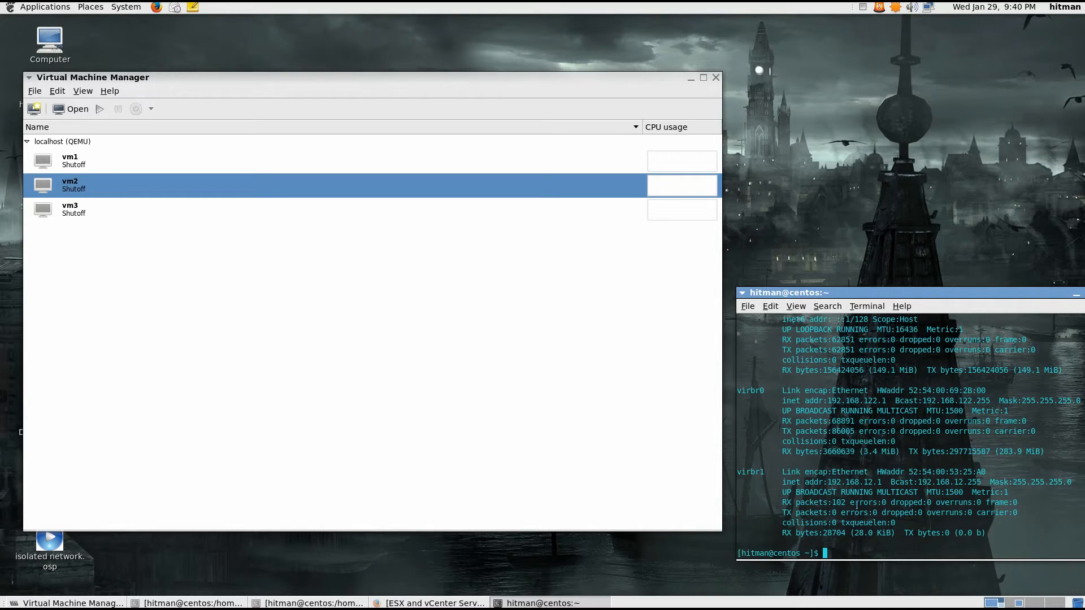
{"action": "mouse_move", "coordinate": [328, 277]}
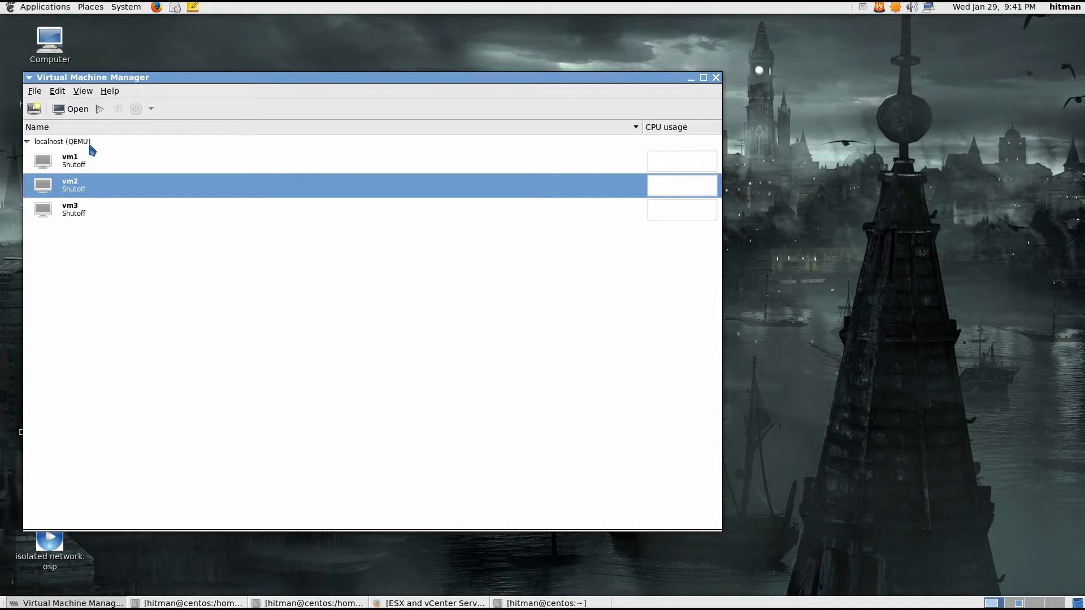
Boot vm1 and then vm2, leaving vm3 shut off.
{"action": "left_click", "coordinate": [69, 160]}
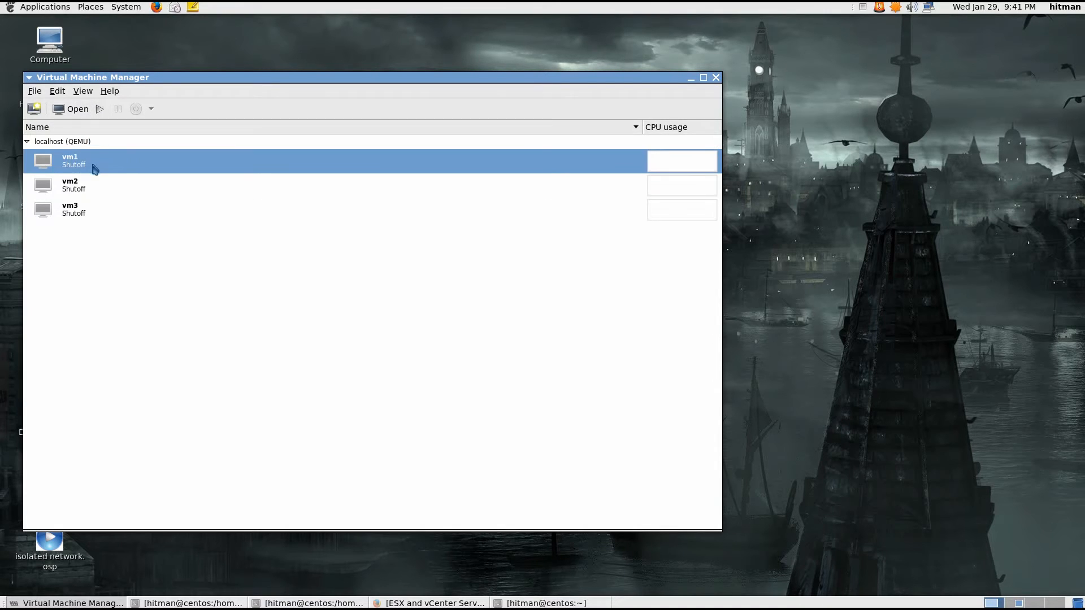
{"action": "left_click", "coordinate": [100, 109]}
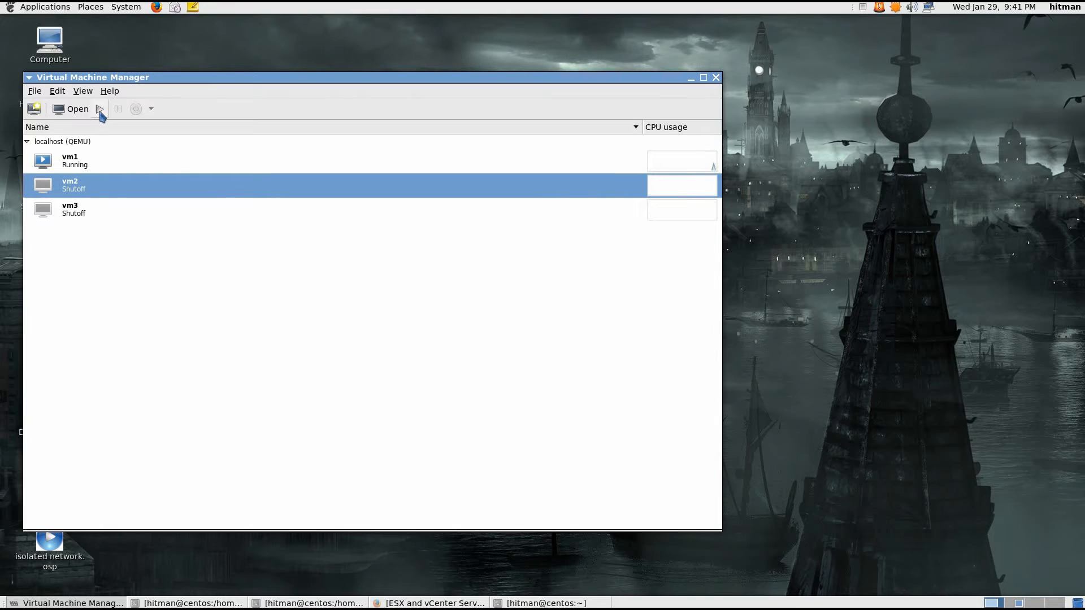
{"action": "left_click", "coordinate": [99, 108]}
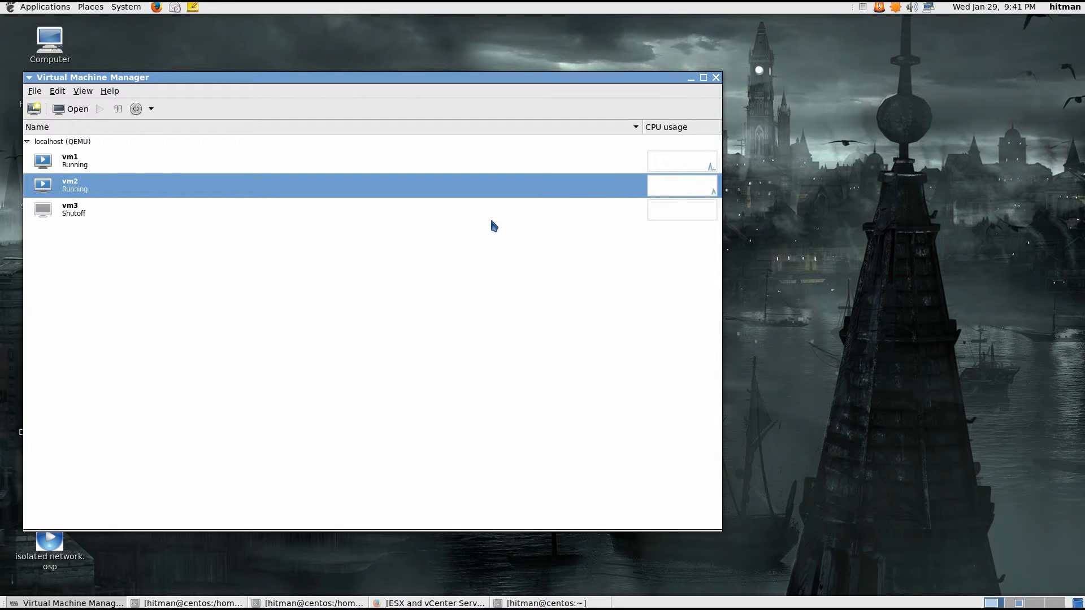
{"action": "mouse_move", "coordinate": [188, 160]}
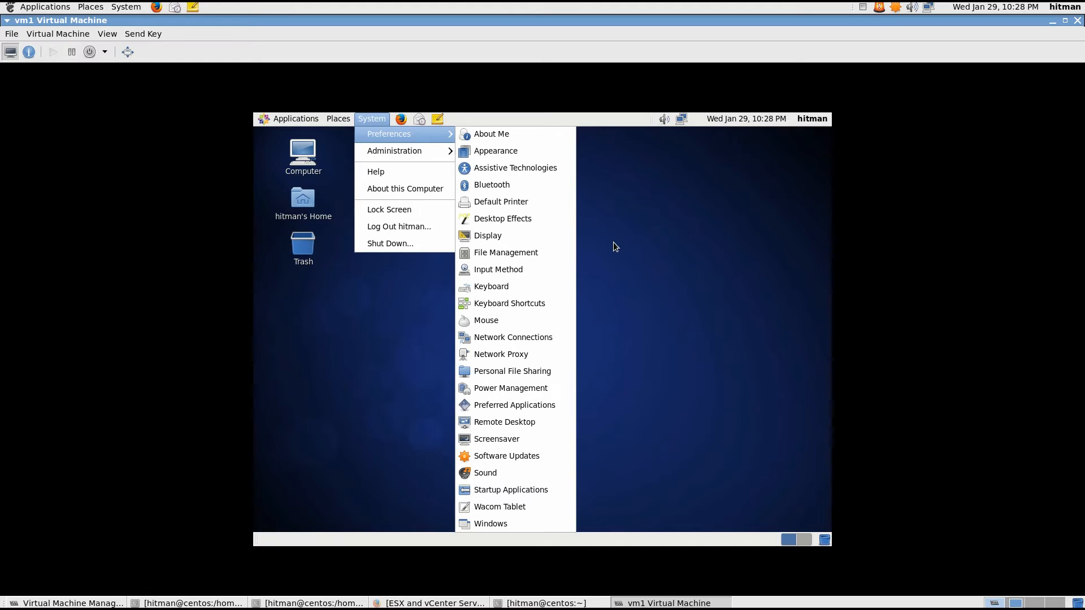
{"action": "mouse_move", "coordinate": [512, 337]}
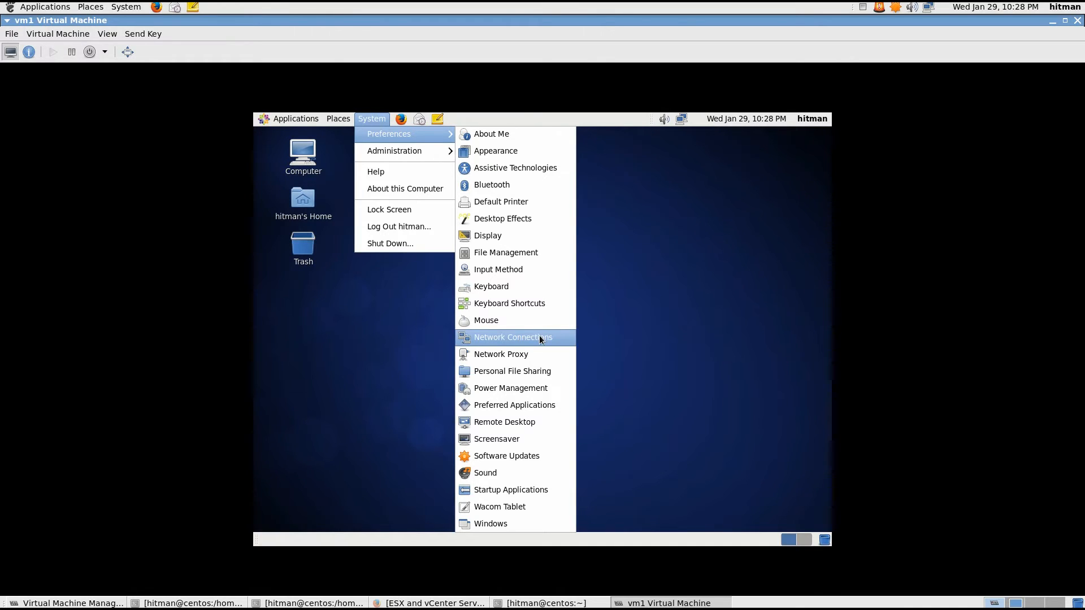
Open Network Connections in the vm1 guest and select Auto eth2.
{"action": "left_click", "coordinate": [513, 336]}
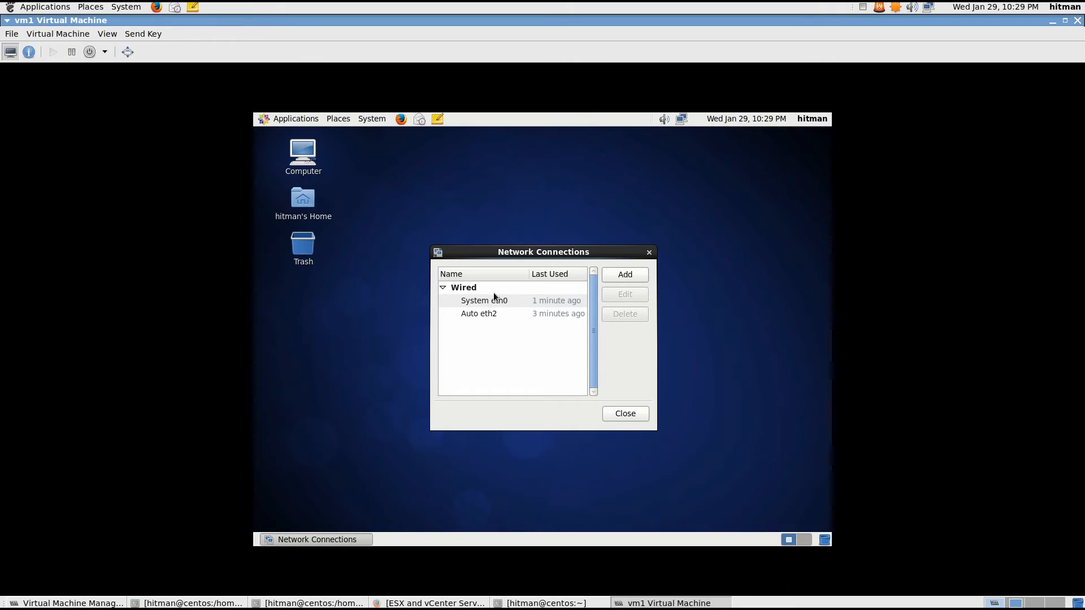
{"action": "left_click", "coordinate": [478, 314]}
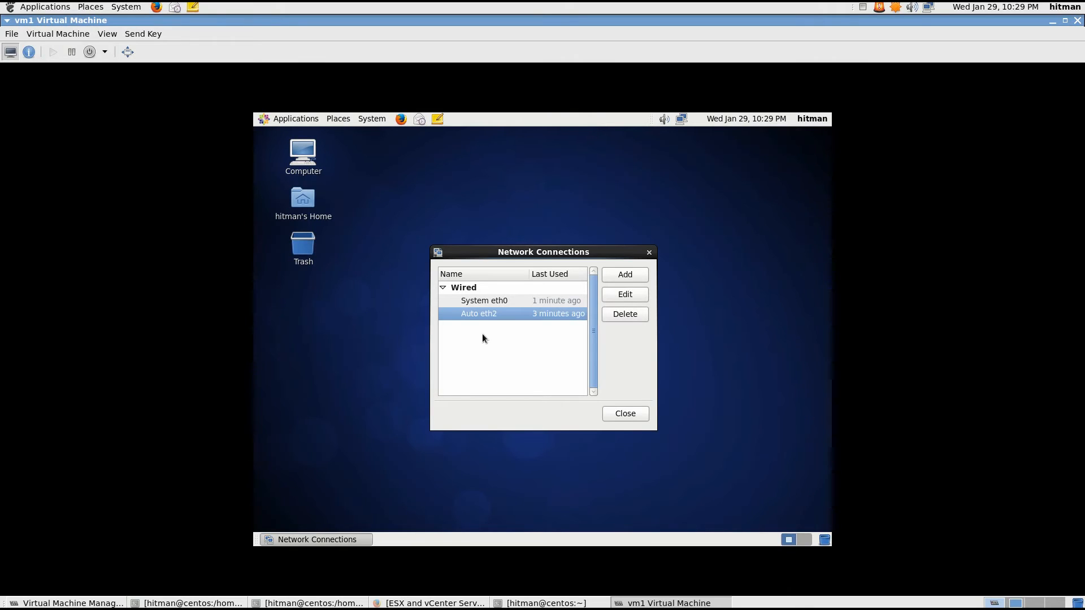
Edit Auto eth2 and compare its MAC with vm1's isolated NIC 52:54:00:0c:2f:51.
{"action": "left_click", "coordinate": [623, 294]}
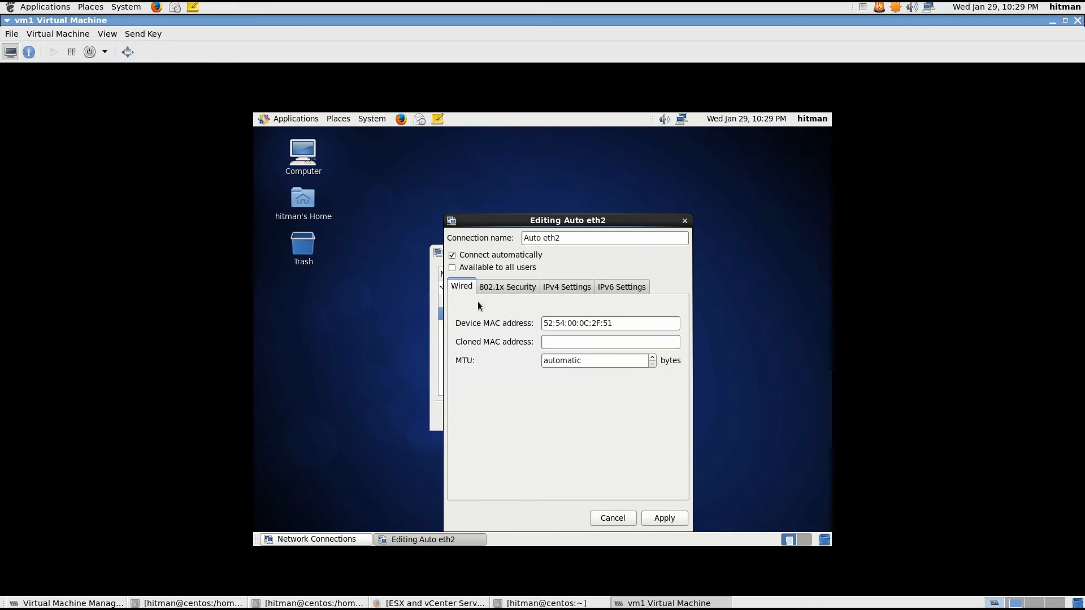
{"action": "mouse_move", "coordinate": [533, 319]}
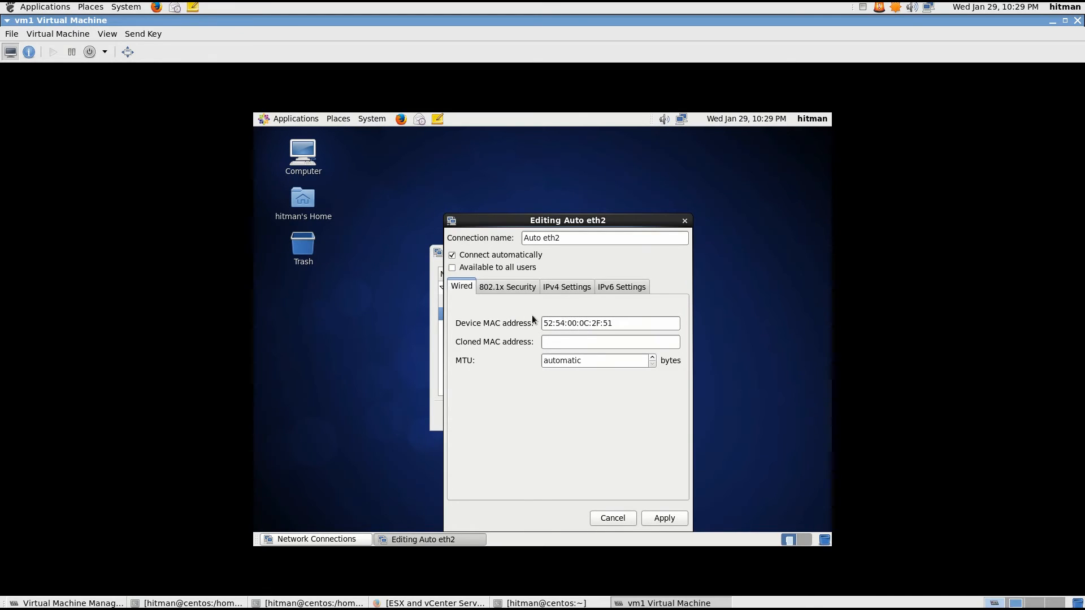
{"action": "mouse_move", "coordinate": [522, 326]}
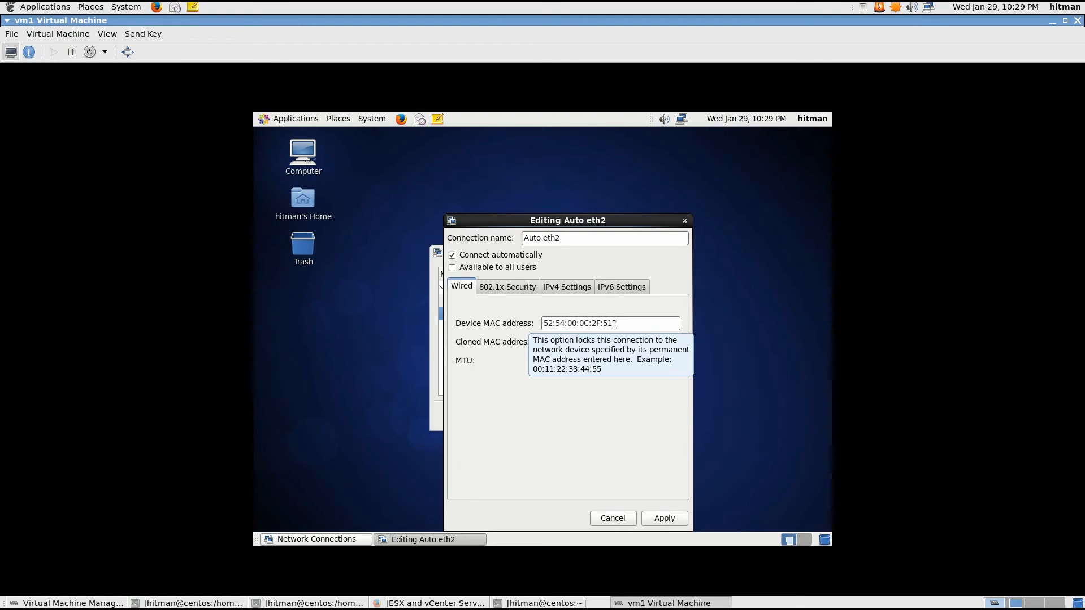
{"action": "left_click", "coordinate": [107, 33]}
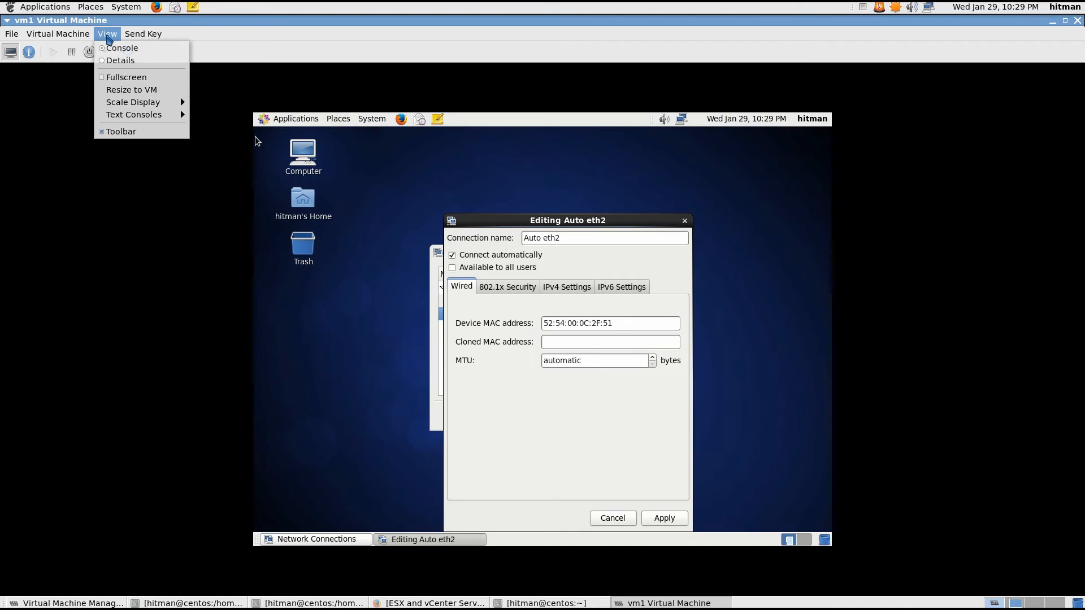
{"action": "left_click", "coordinate": [120, 60]}
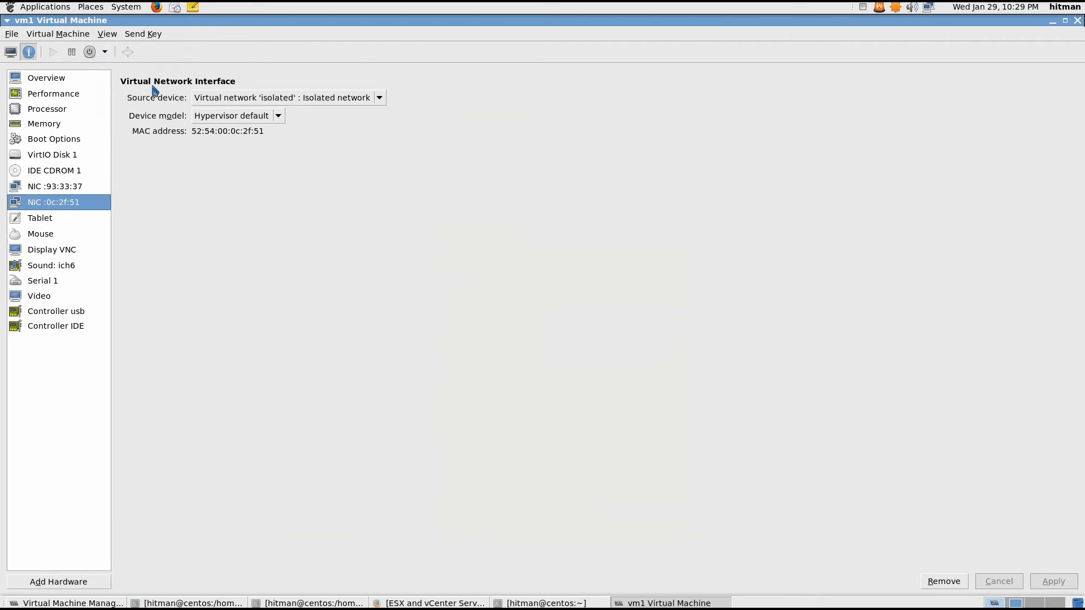
{"action": "mouse_move", "coordinate": [265, 104]}
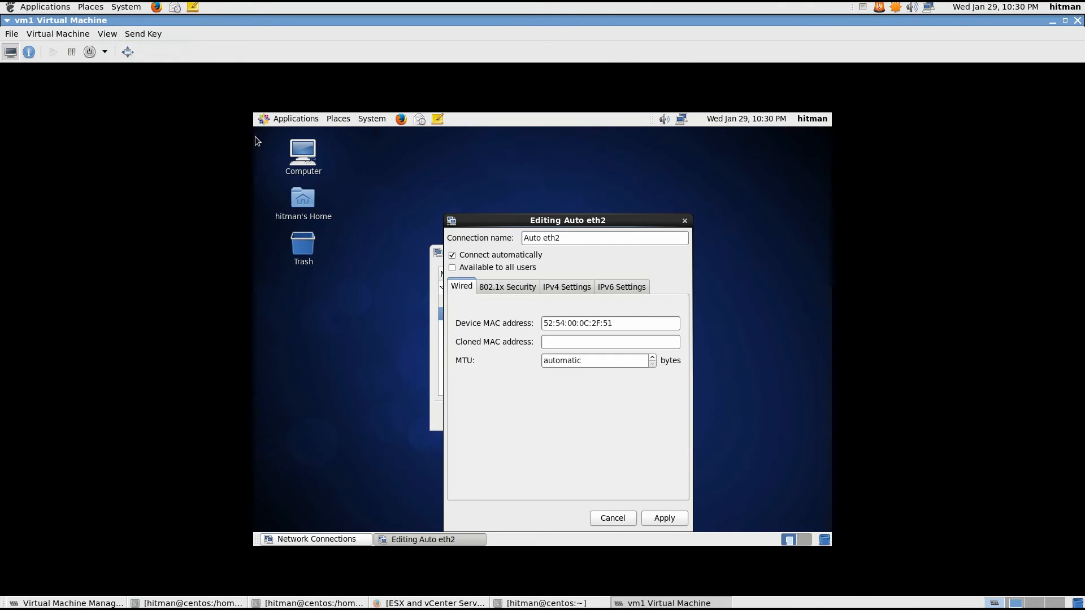
{"action": "mouse_move", "coordinate": [613, 324]}
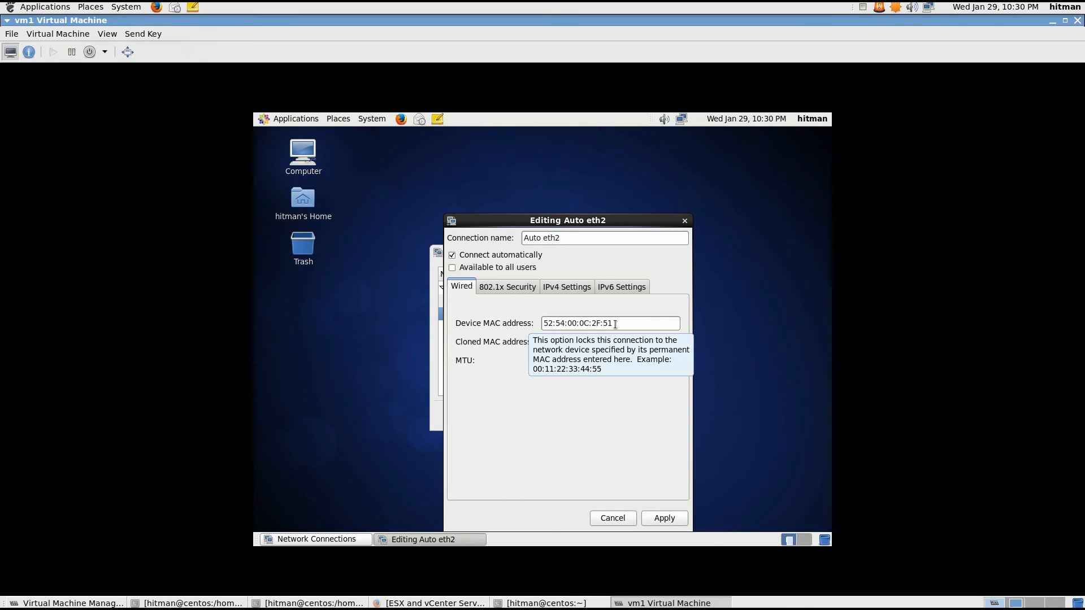
{"action": "mouse_move", "coordinate": [558, 300]}
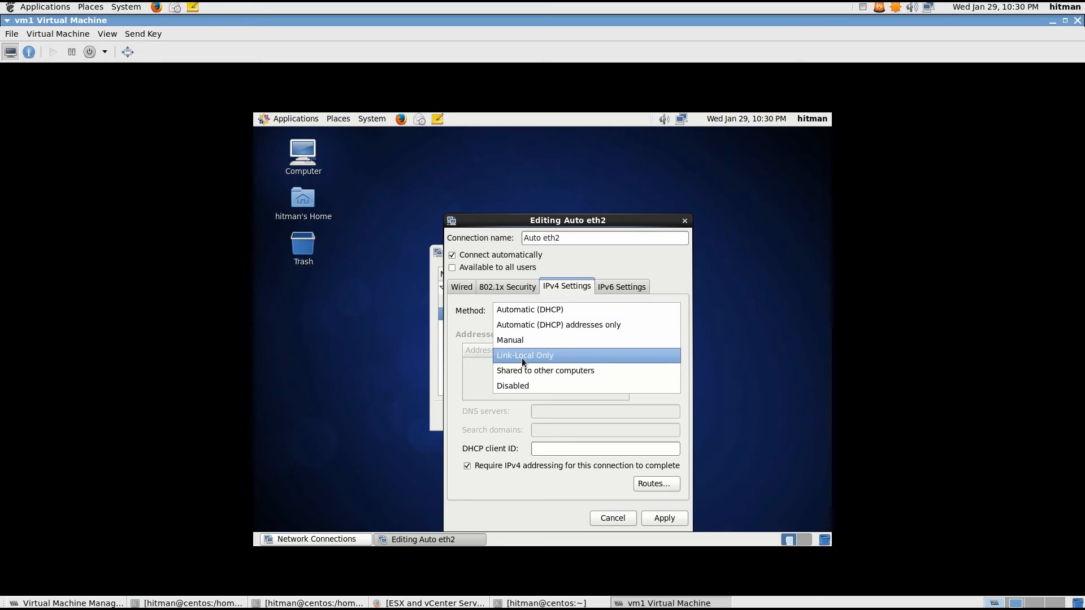
Set Auto eth2 to manual IPv4 192.168.12.2/24, gateway 192.168.12.1, apply, and close Network Connections.
{"action": "left_click", "coordinate": [509, 339]}
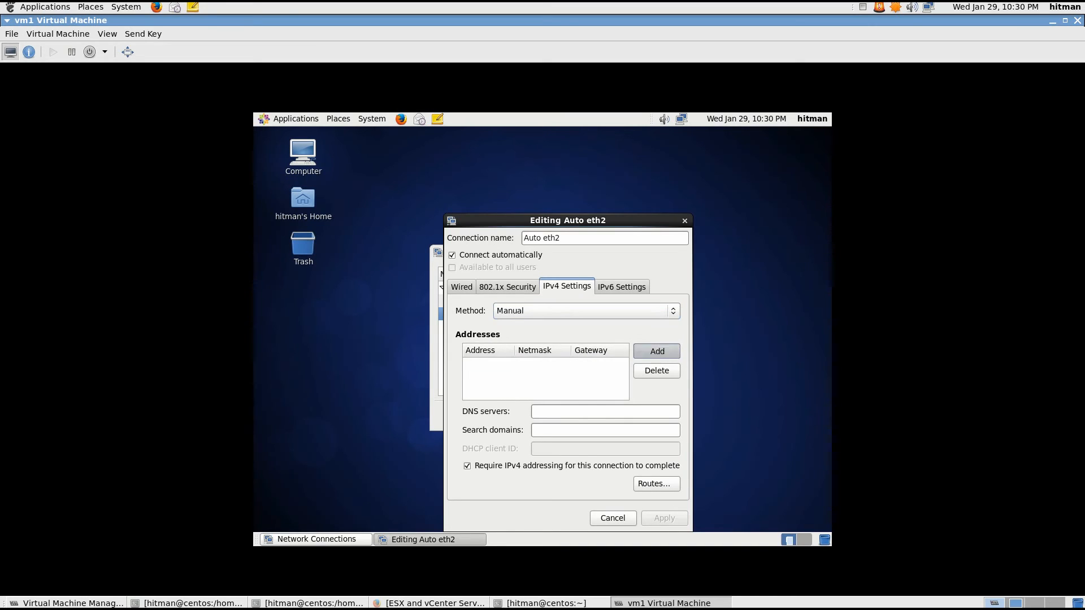
{"action": "type", "text": "192.168.12."}
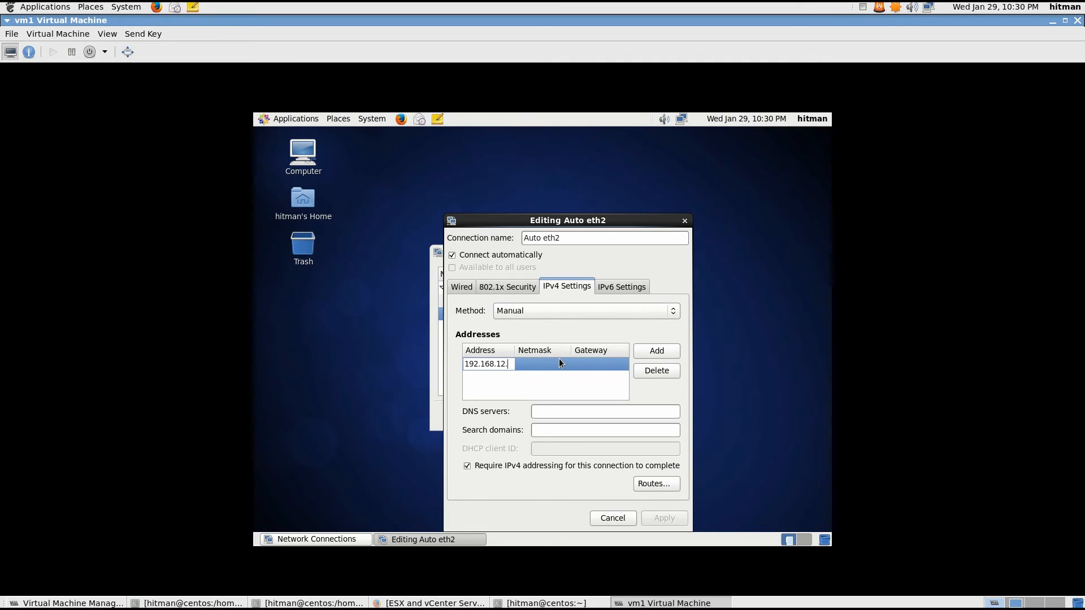
{"action": "type", "text": "2"}
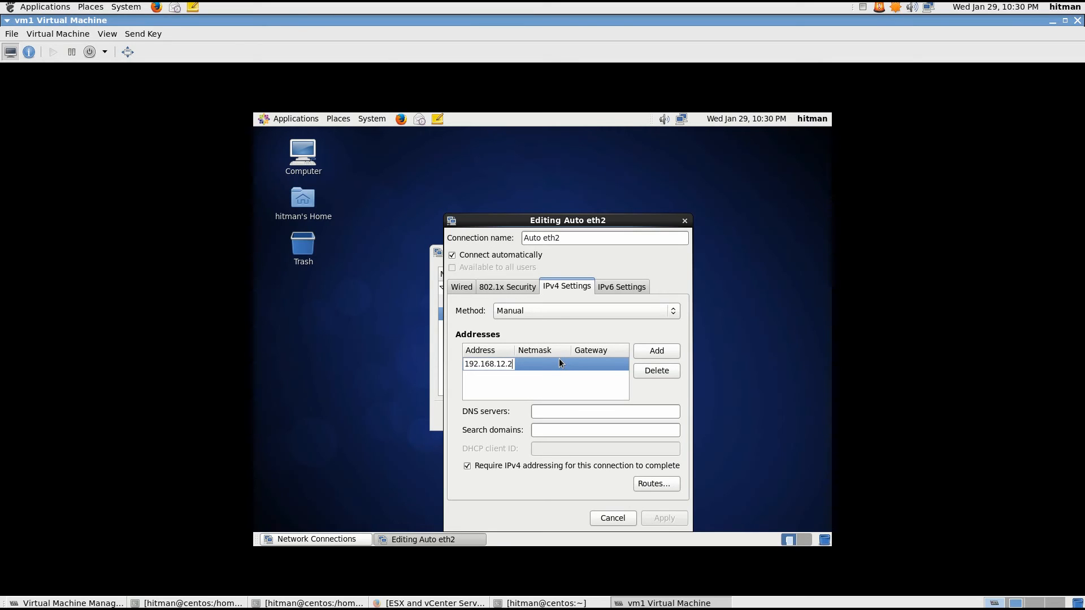
{"action": "type", "text": "24"}
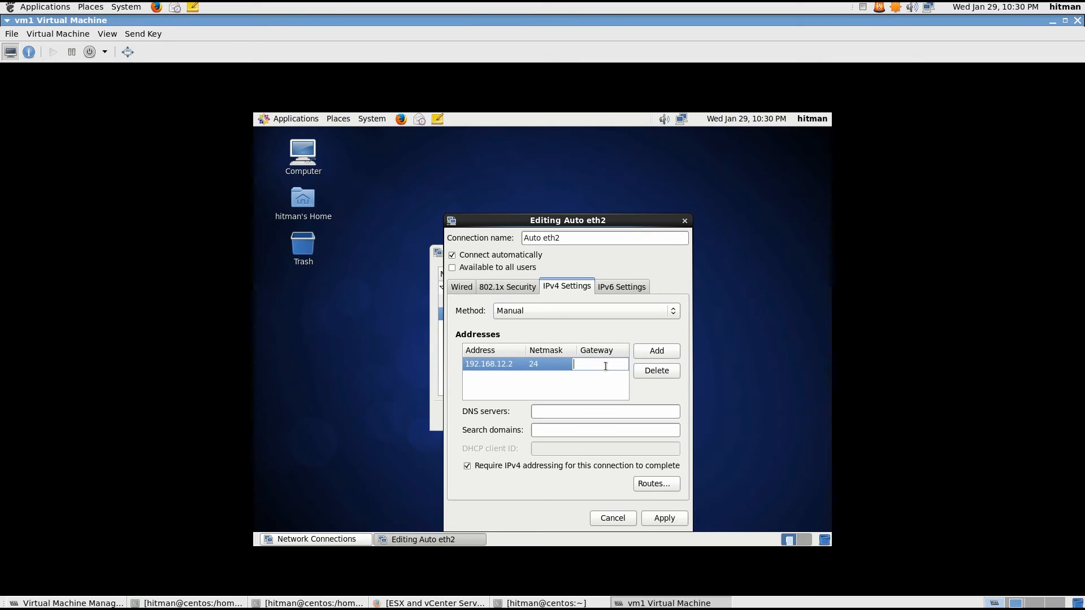
{"action": "mouse_move", "coordinate": [605, 366]}
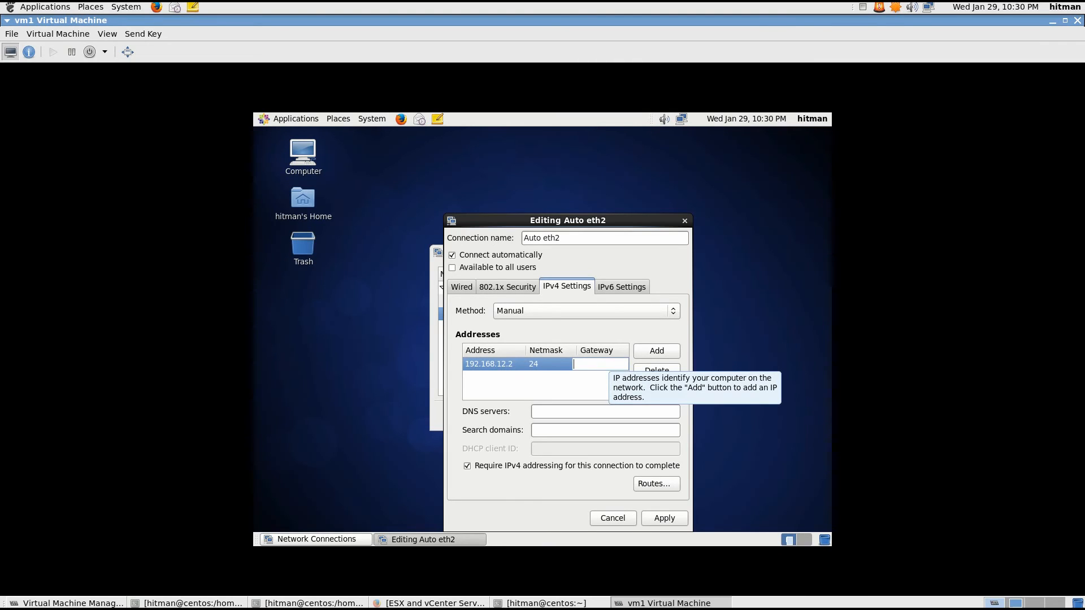
{"action": "type", "text": "1"}
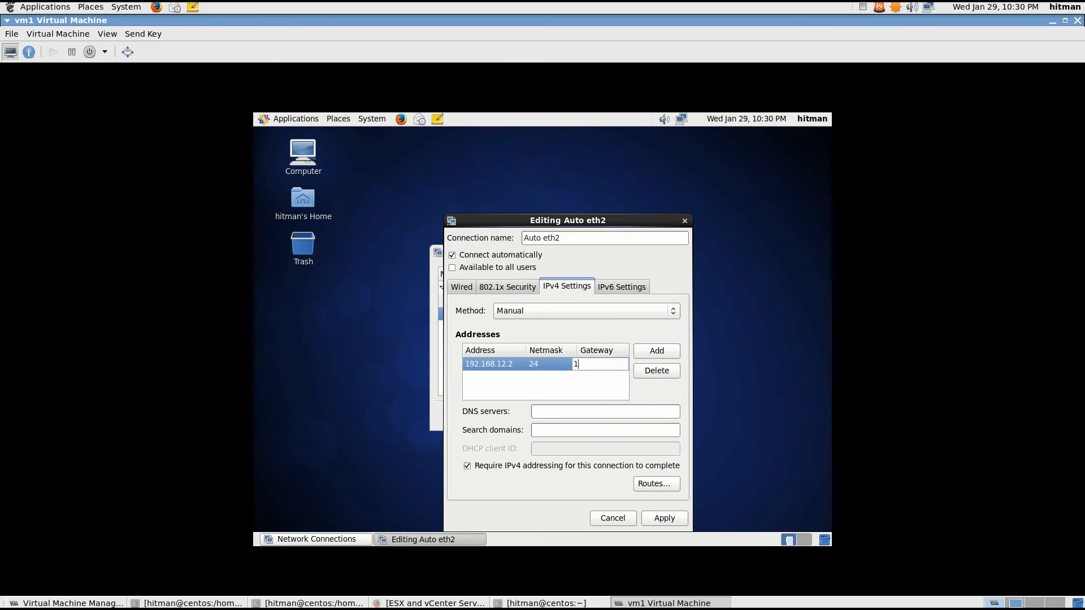
{"action": "type", "text": "92.168.12.1"}
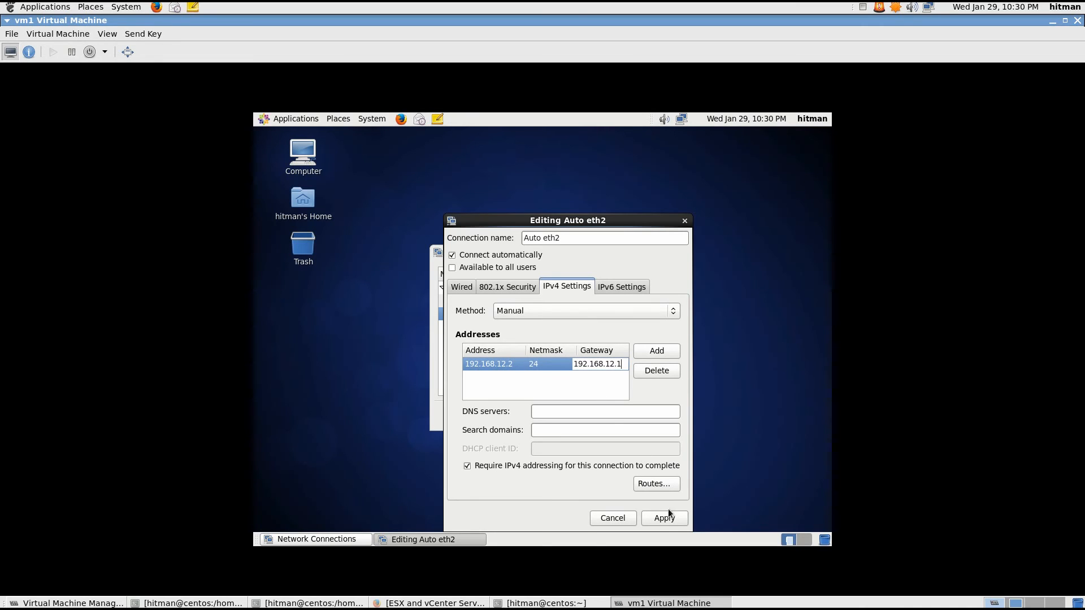
{"action": "left_click", "coordinate": [662, 517]}
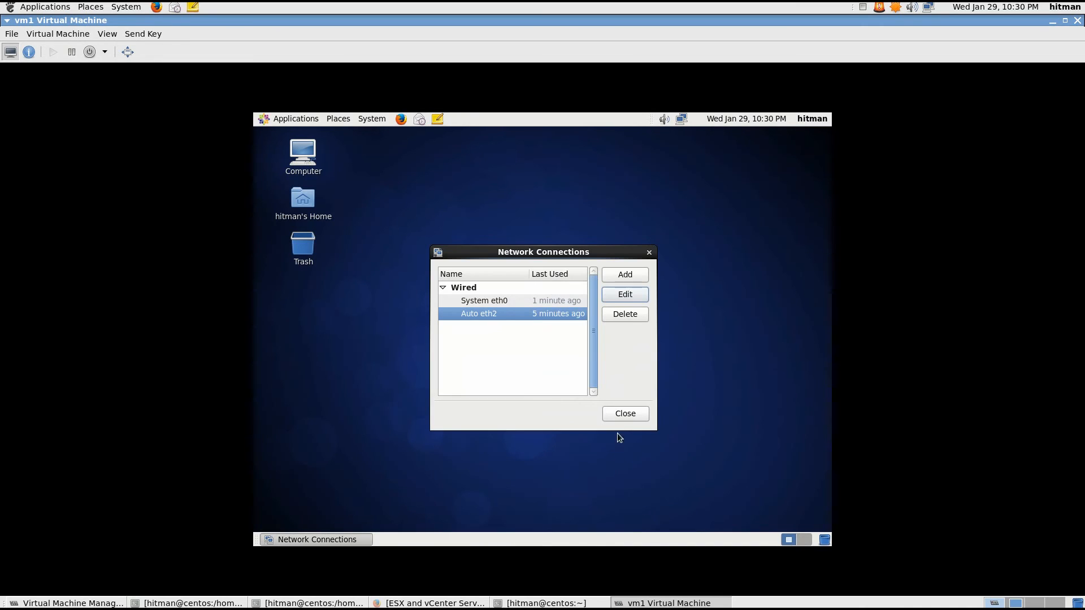
{"action": "left_click", "coordinate": [624, 413]}
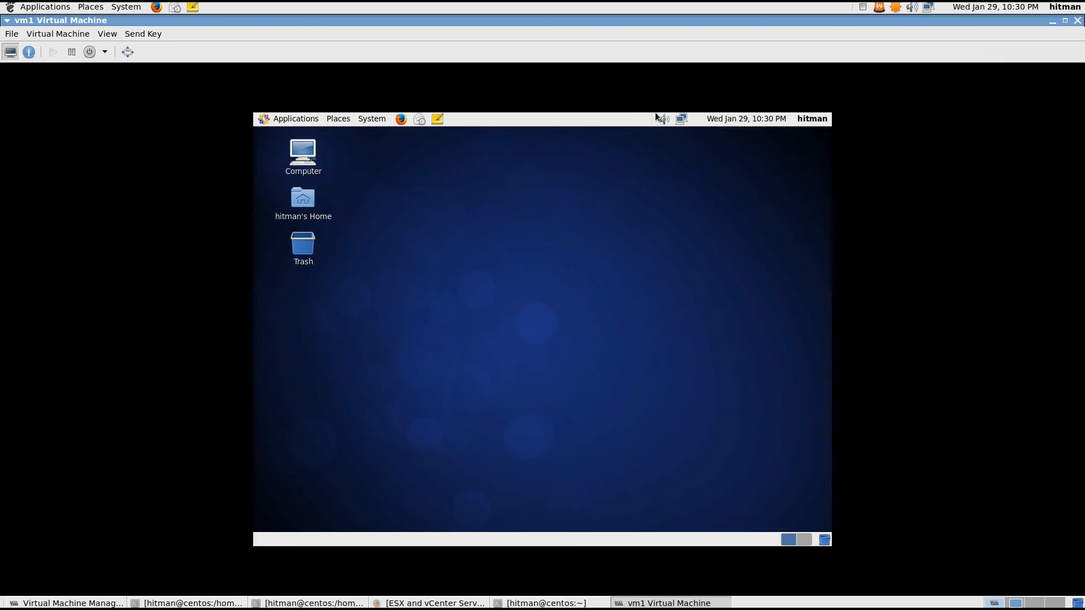
Launch a guest terminal and run ifconfig, showing eth2 at 192.168.12.2.
{"action": "left_click", "coordinate": [660, 118]}
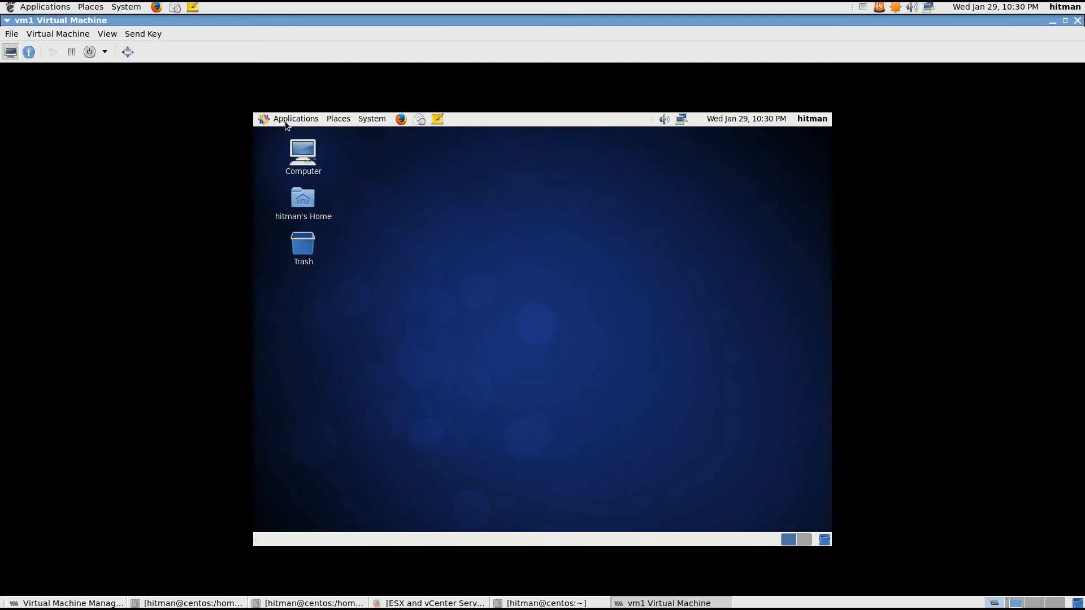
{"action": "left_click", "coordinate": [295, 118]}
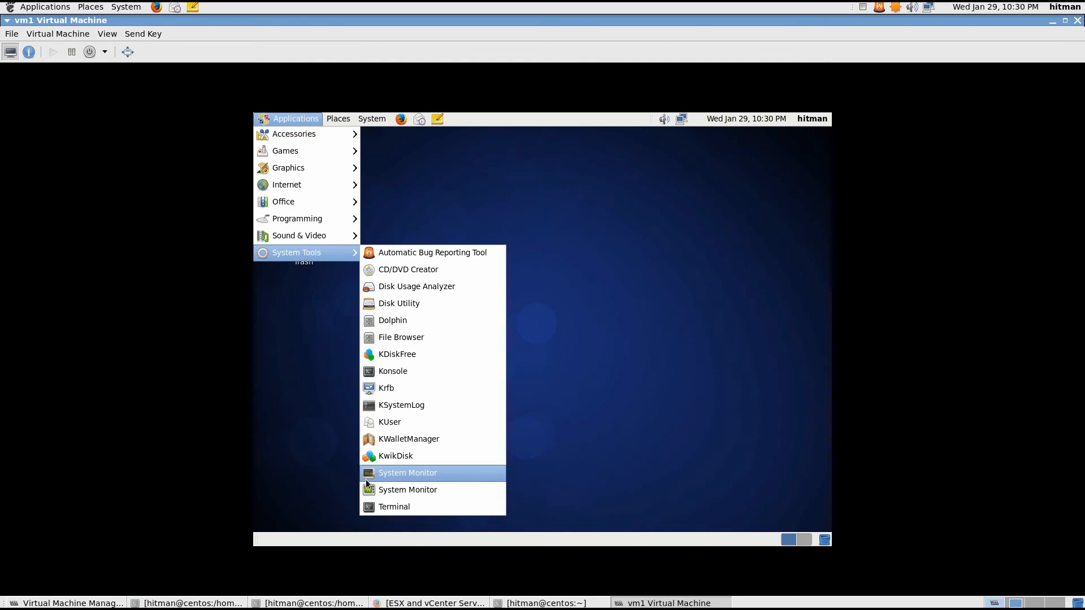
{"action": "left_click", "coordinate": [394, 506]}
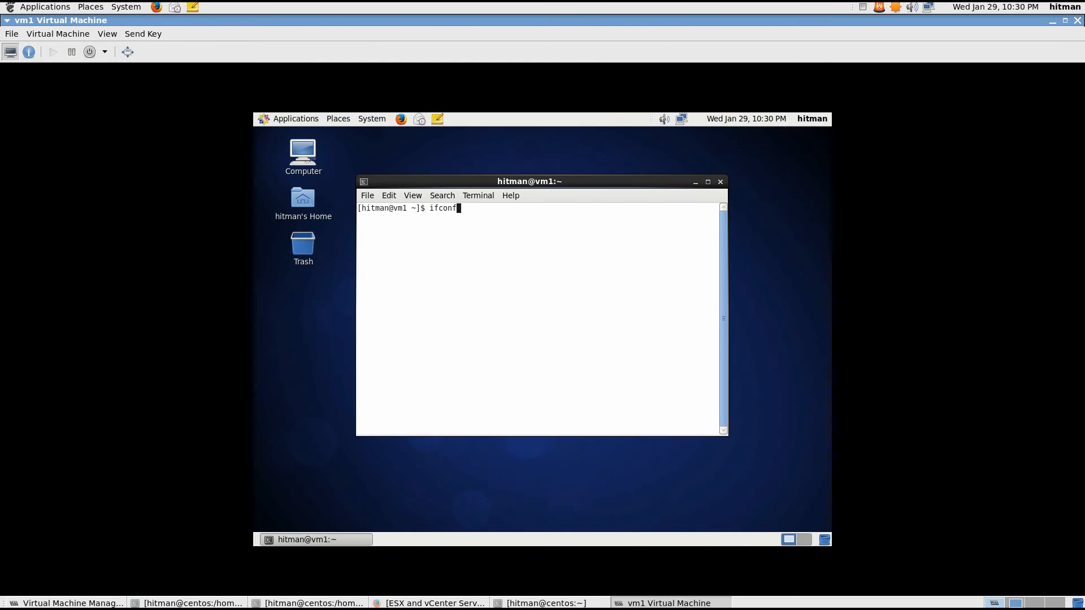
{"action": "key", "text": "Return"}
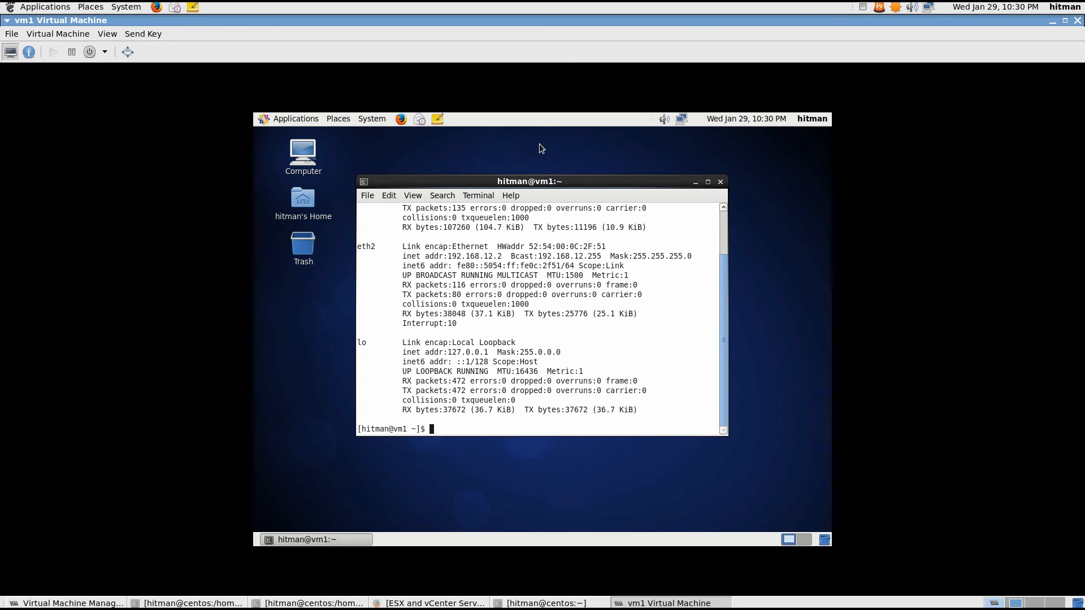
{"action": "mouse_move", "coordinate": [496, 256]}
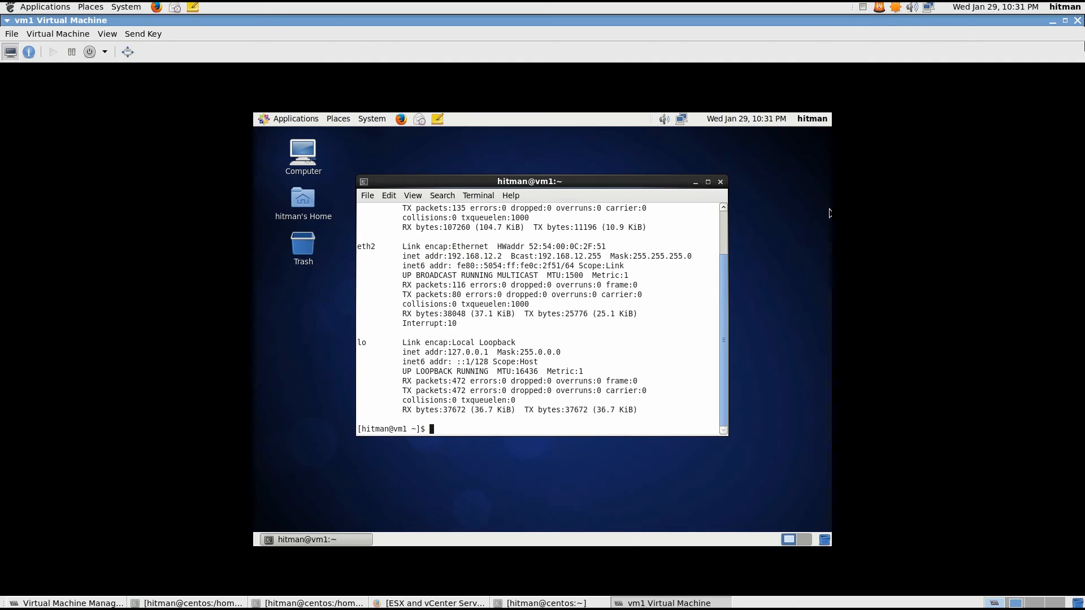
{"action": "mouse_move", "coordinate": [912, 46]}
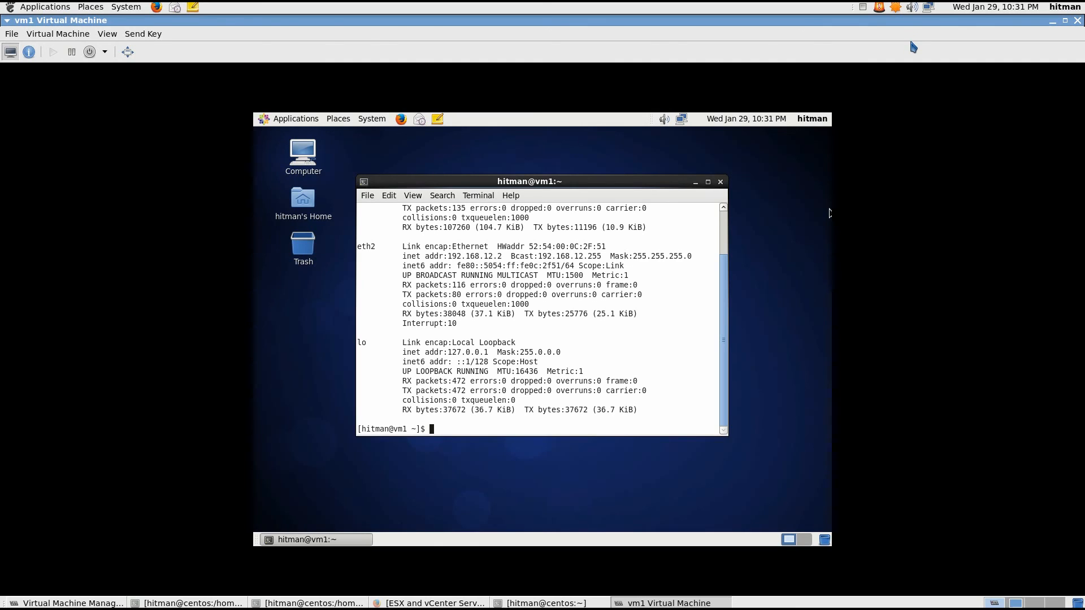
{"action": "mouse_move", "coordinate": [906, 49]}
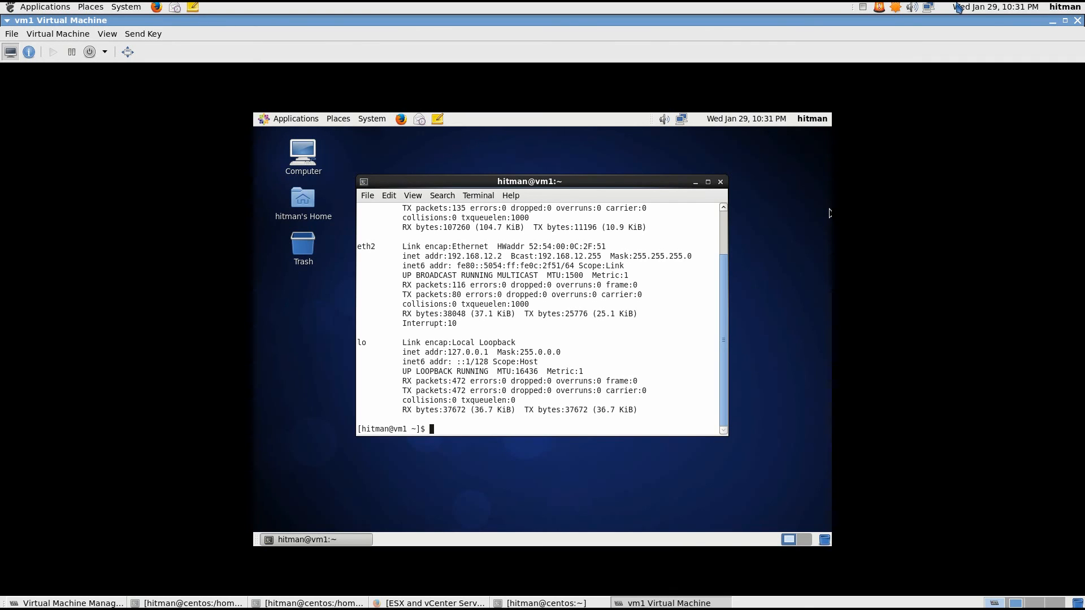
{"action": "mouse_move", "coordinate": [1054, 21]}
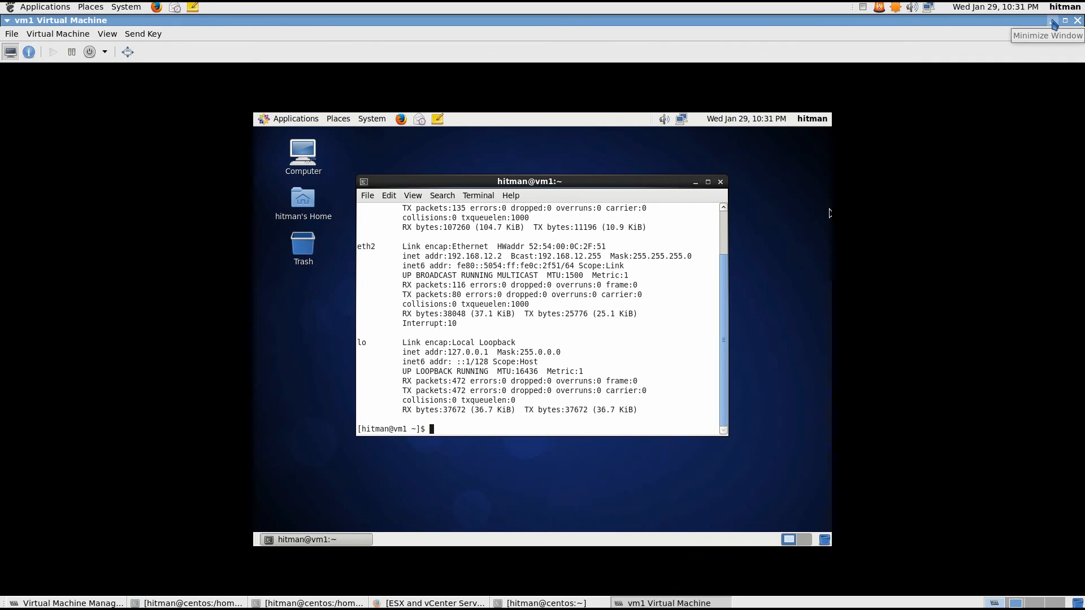